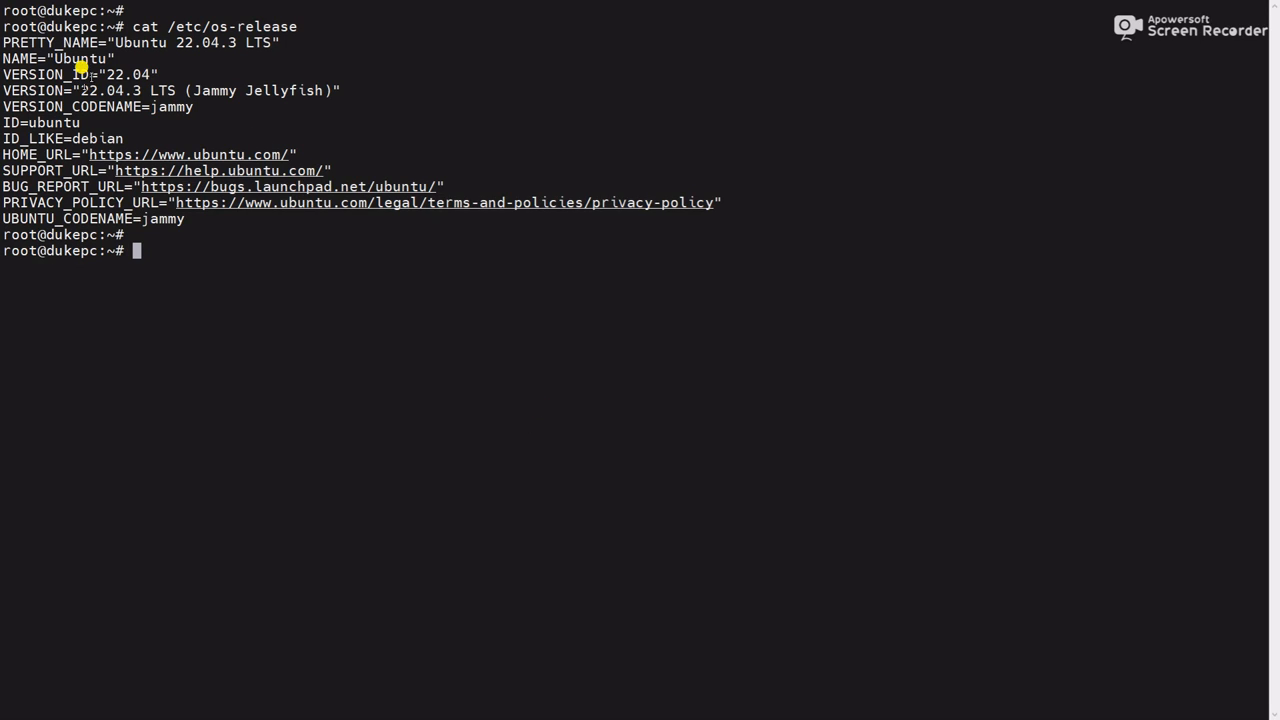
Show per-filesystem disk usage with df -Th, revealing /boot at 21% used, then start a dpkg query.
double_click(196, 42)
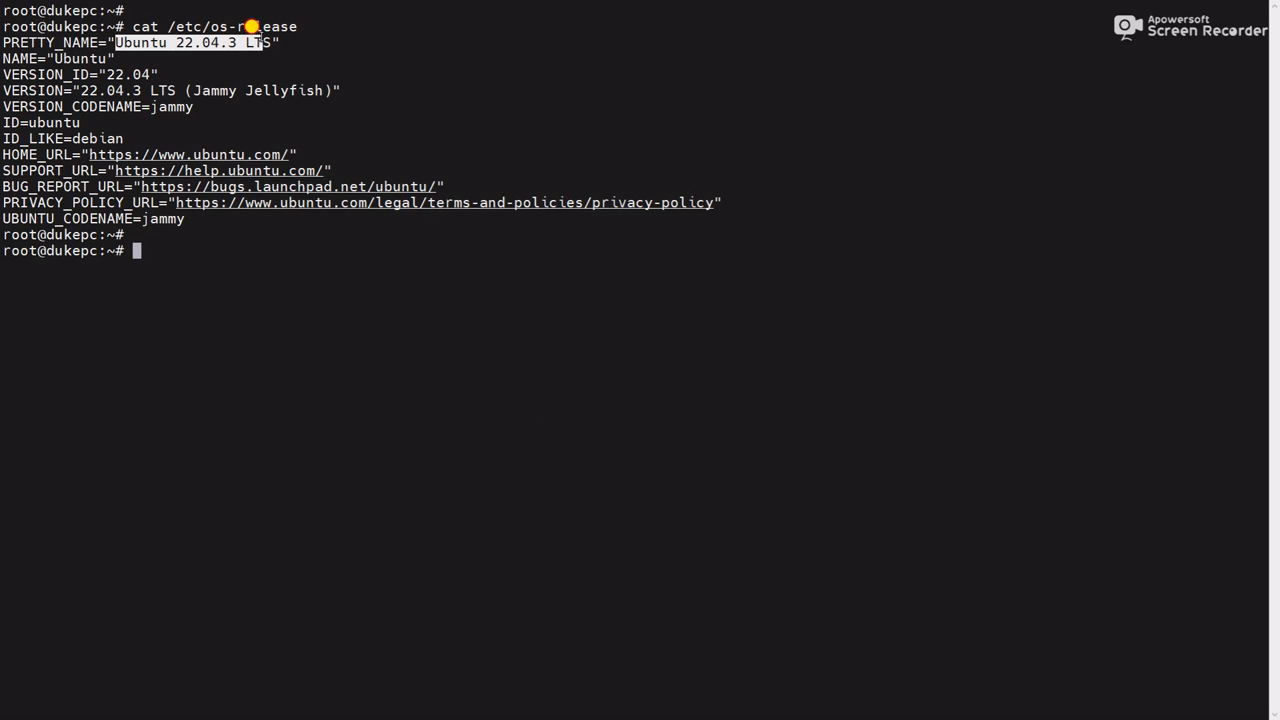
mouse_move(240, 272)
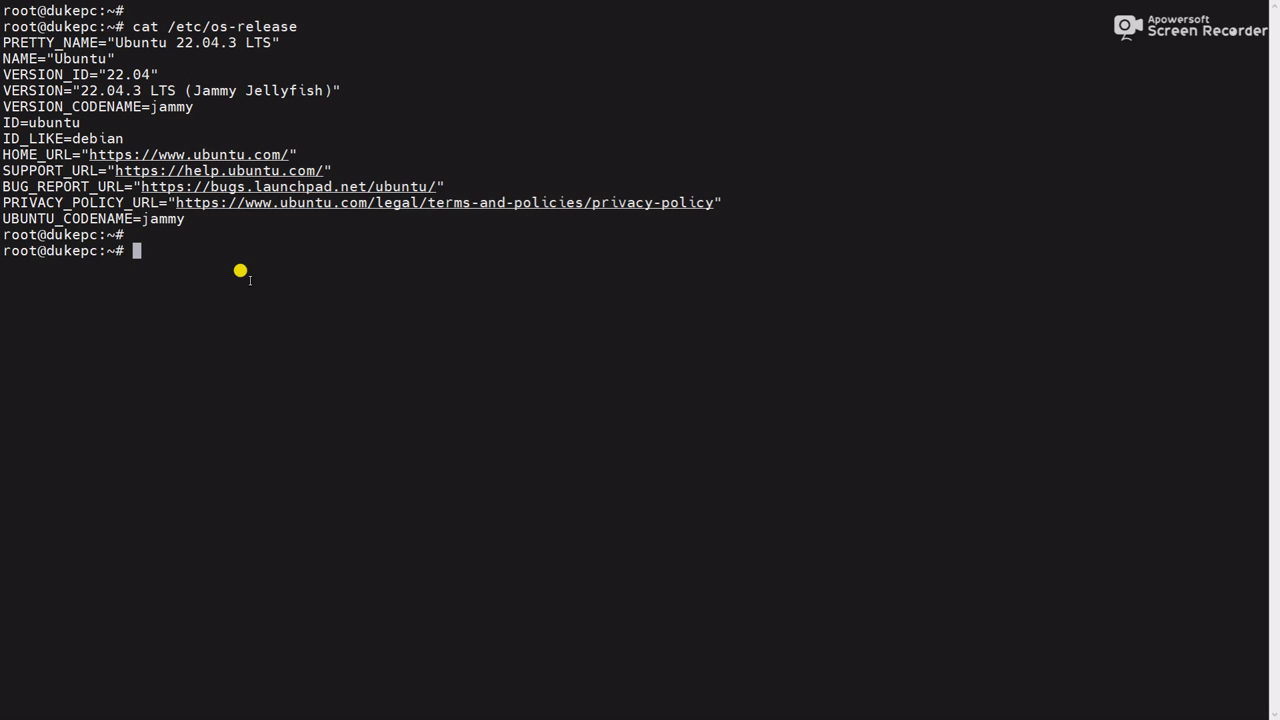
text(df -Th)
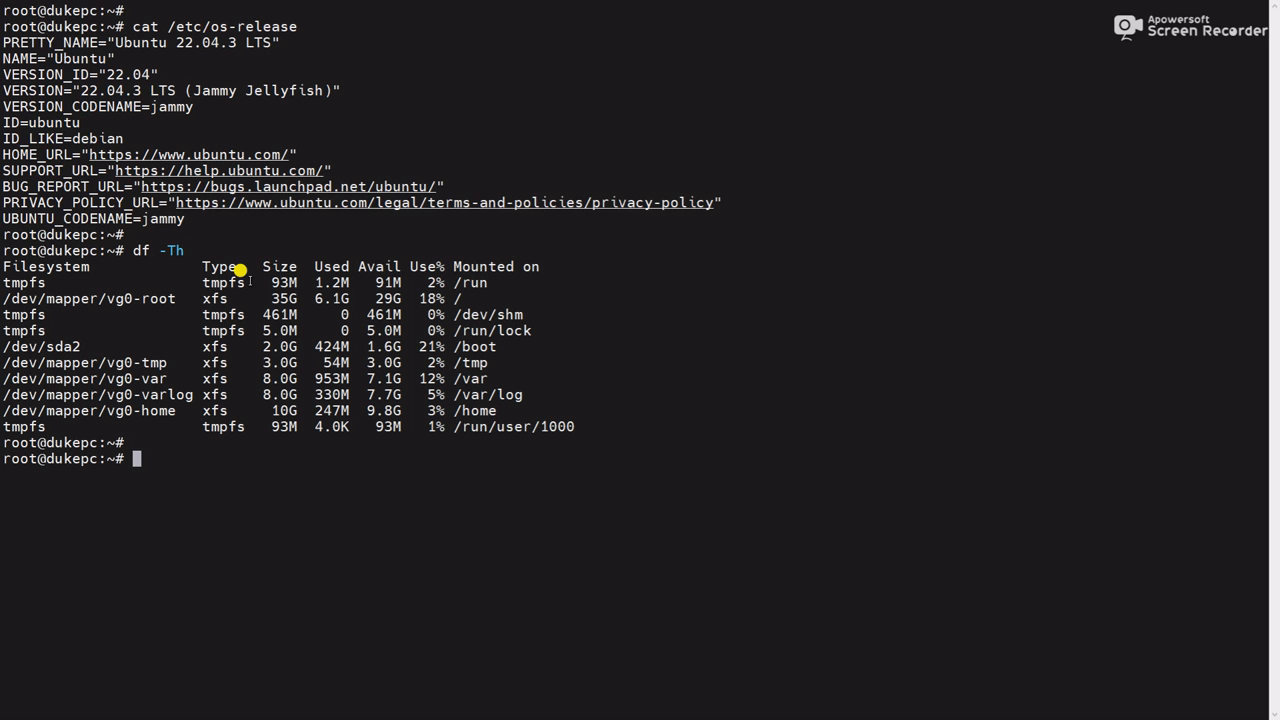
mouse_move(452, 380)
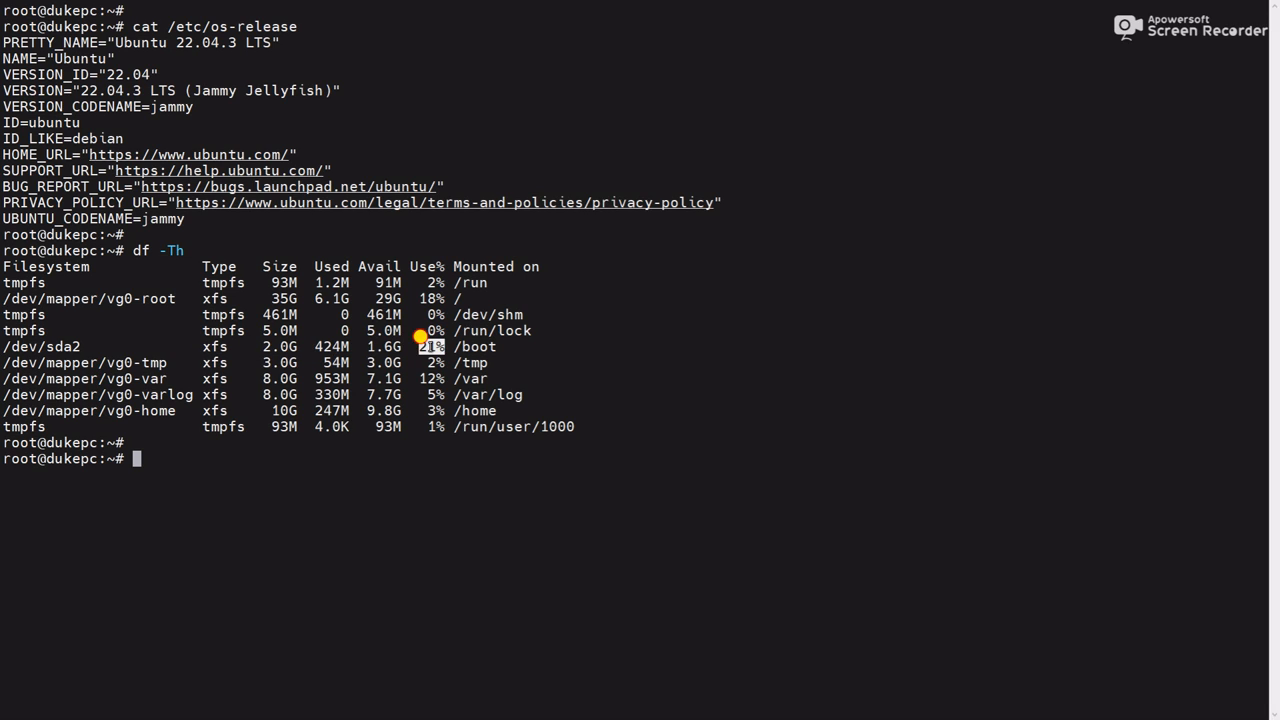
mouse_move(420, 468)
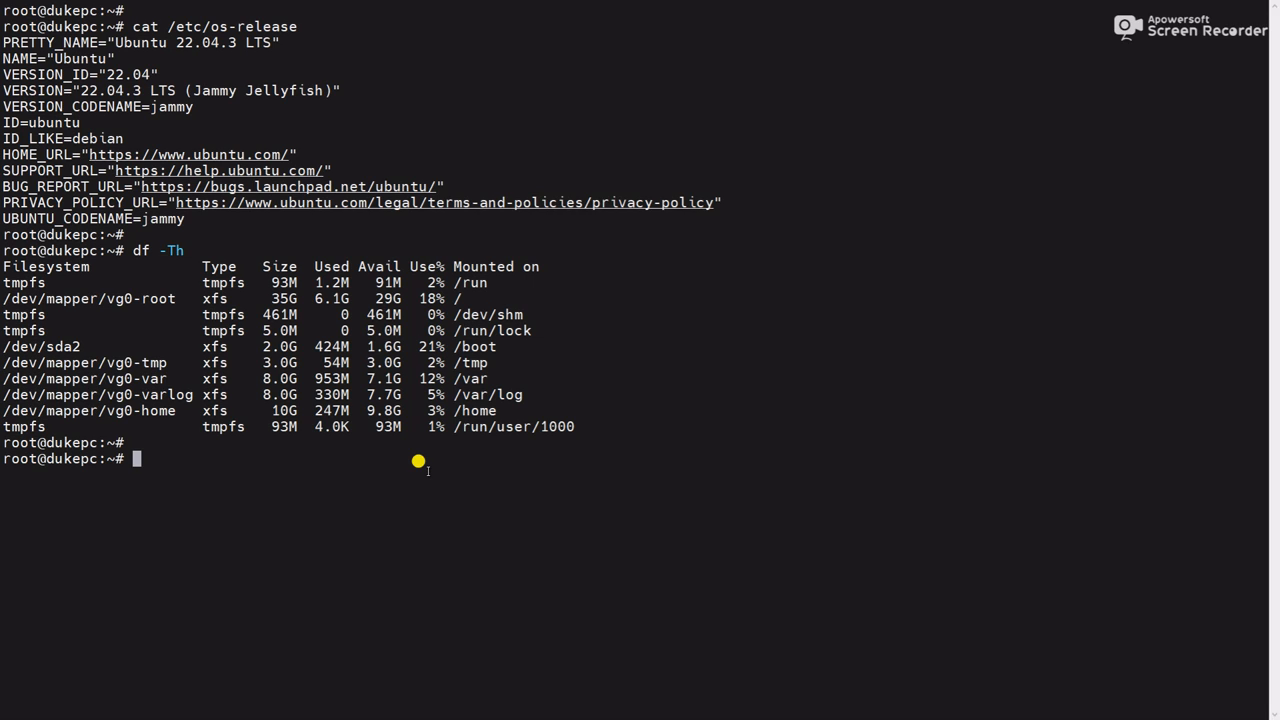
text(dpkg)
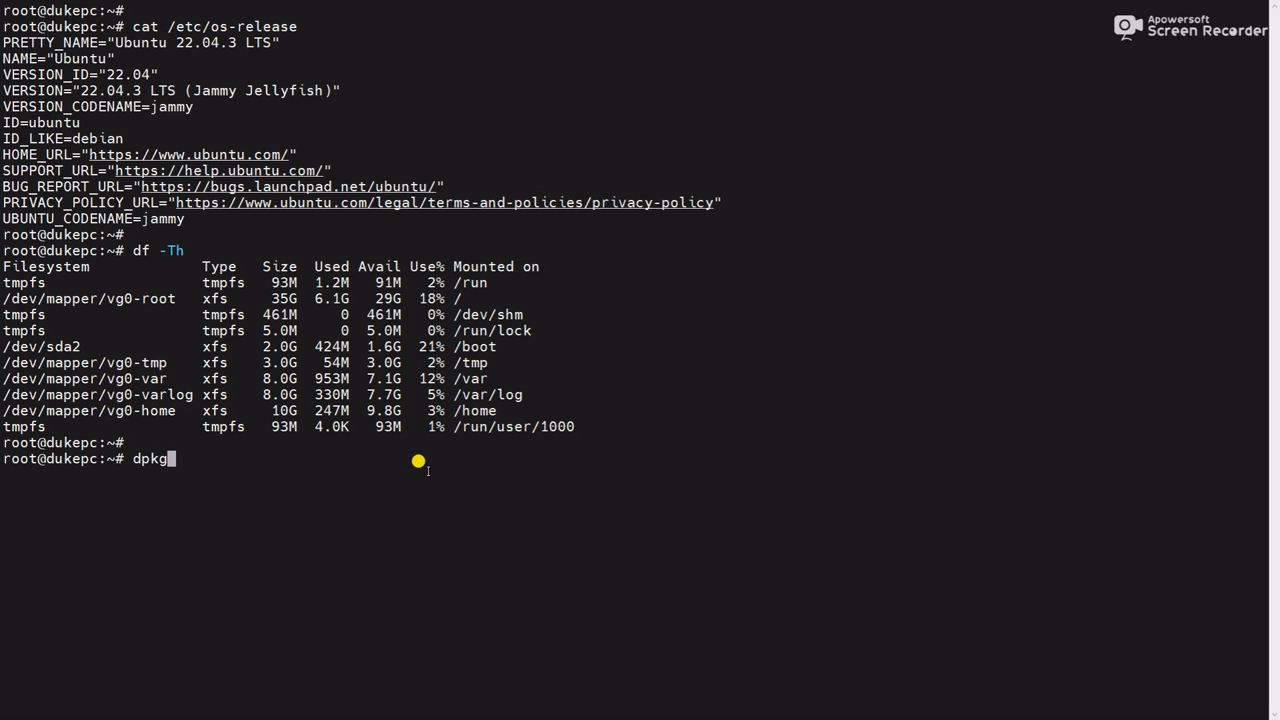
List linux-image packages via dpkg --list | grep, showing kernels 5.15.0-73, -79, -82 installed.
text(--lit)
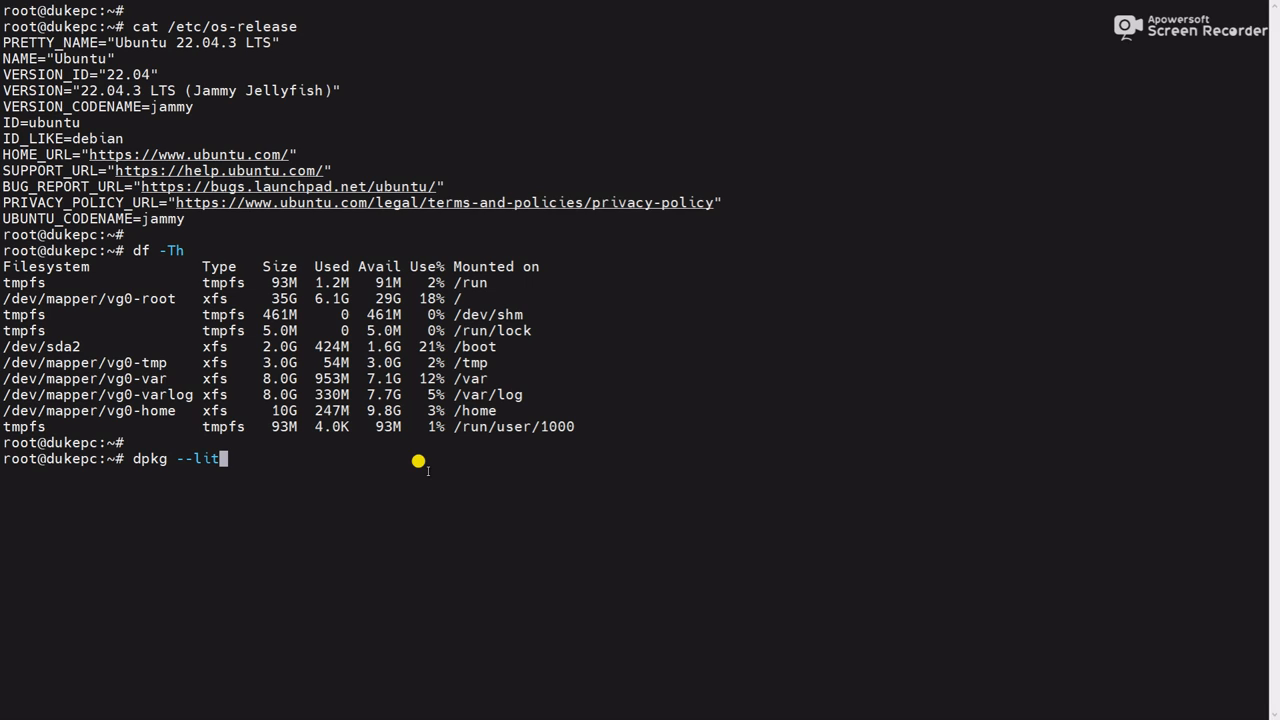
text(st |)
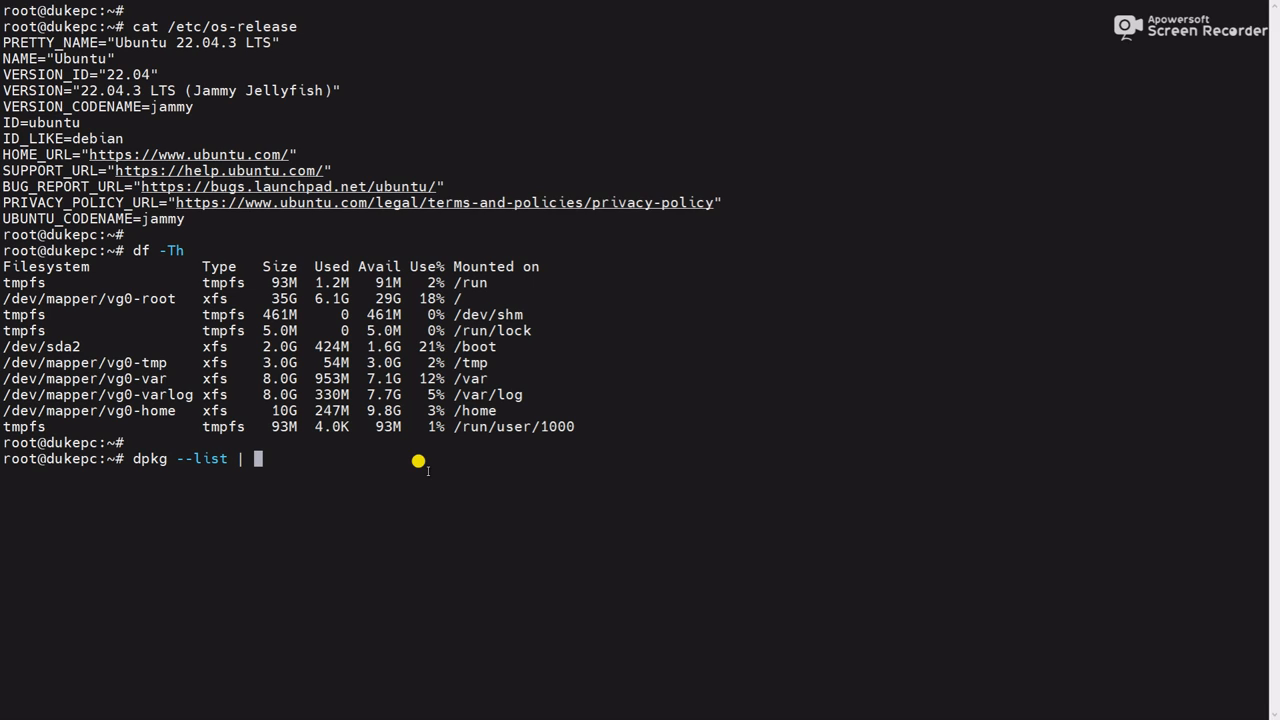
text(grep l)
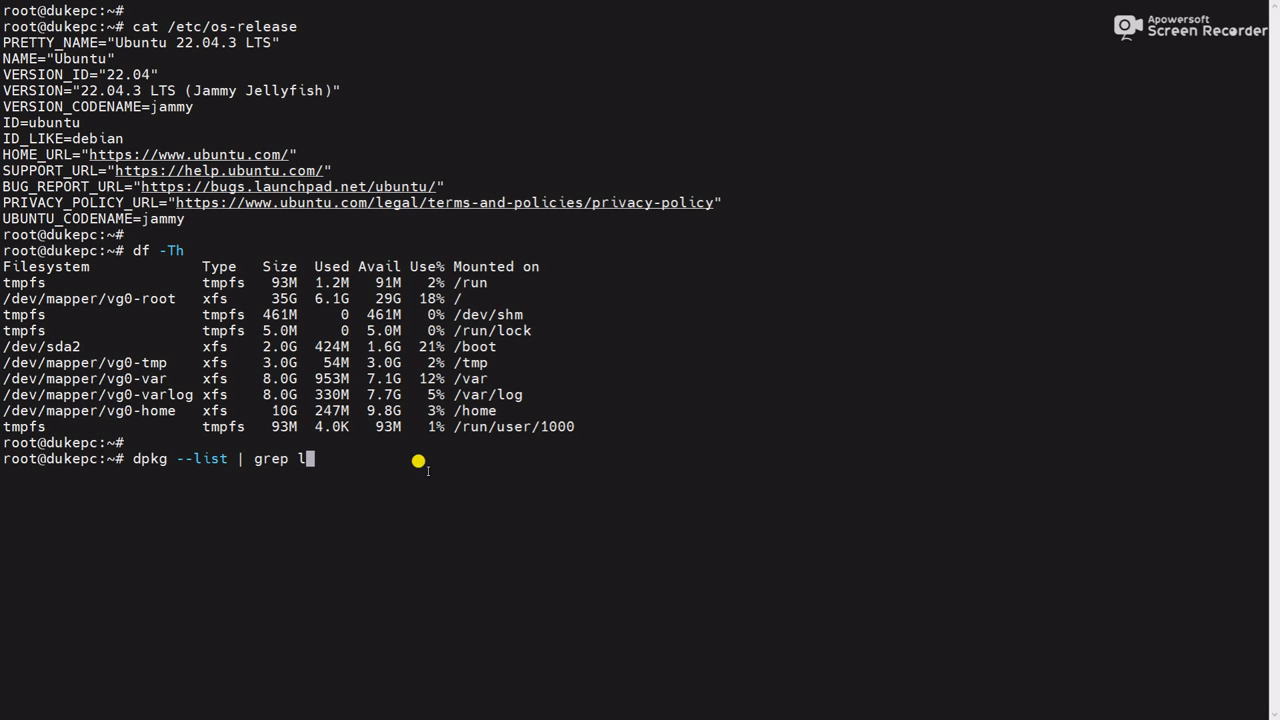
text(inux)
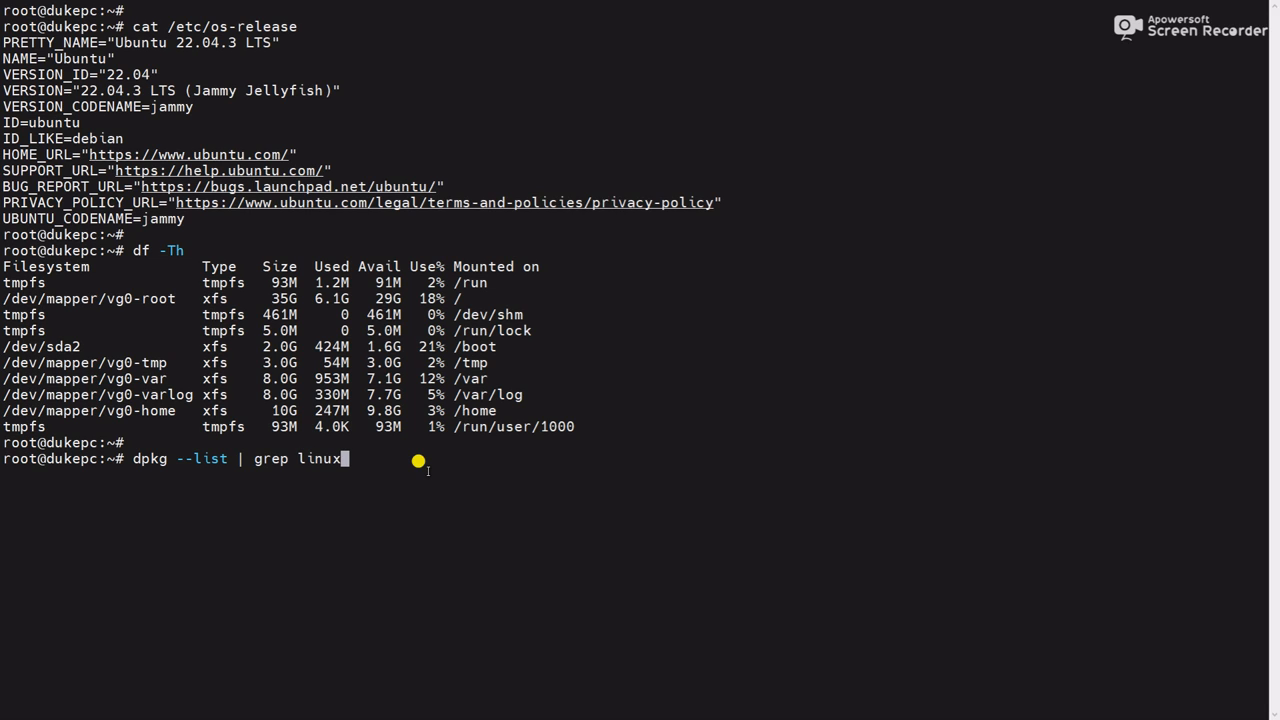
text(-image)
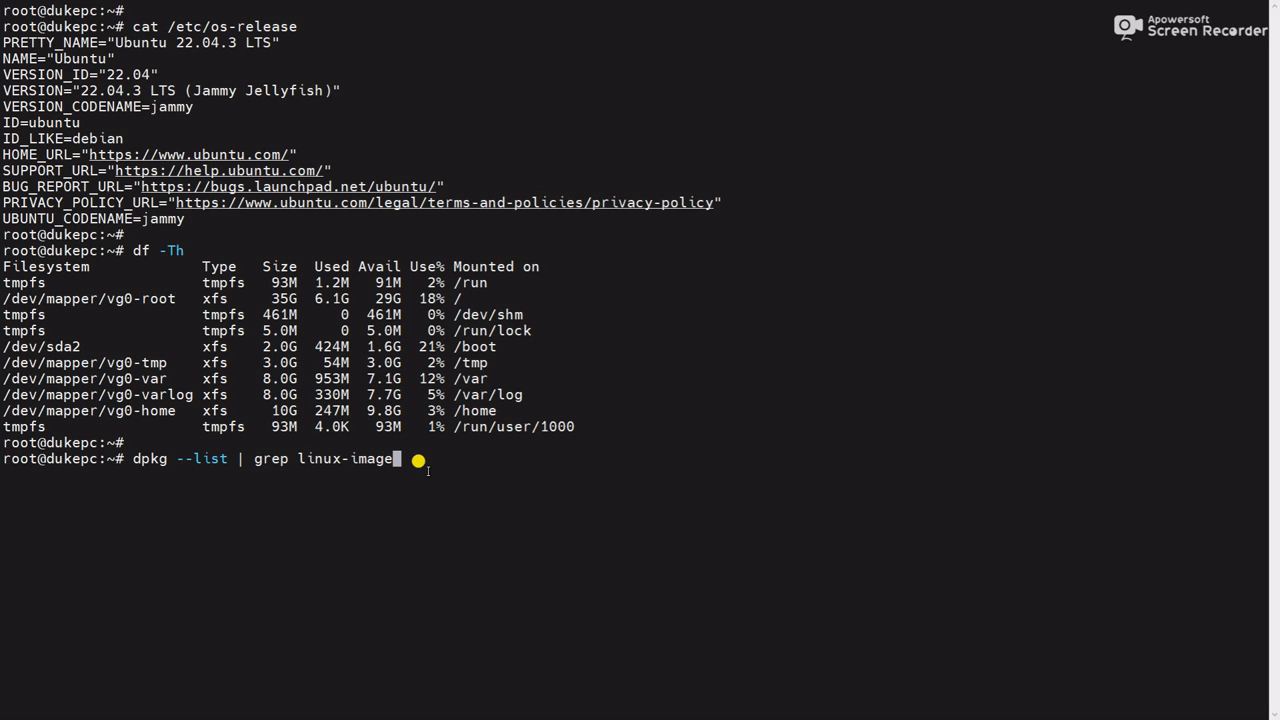
key(Enter)
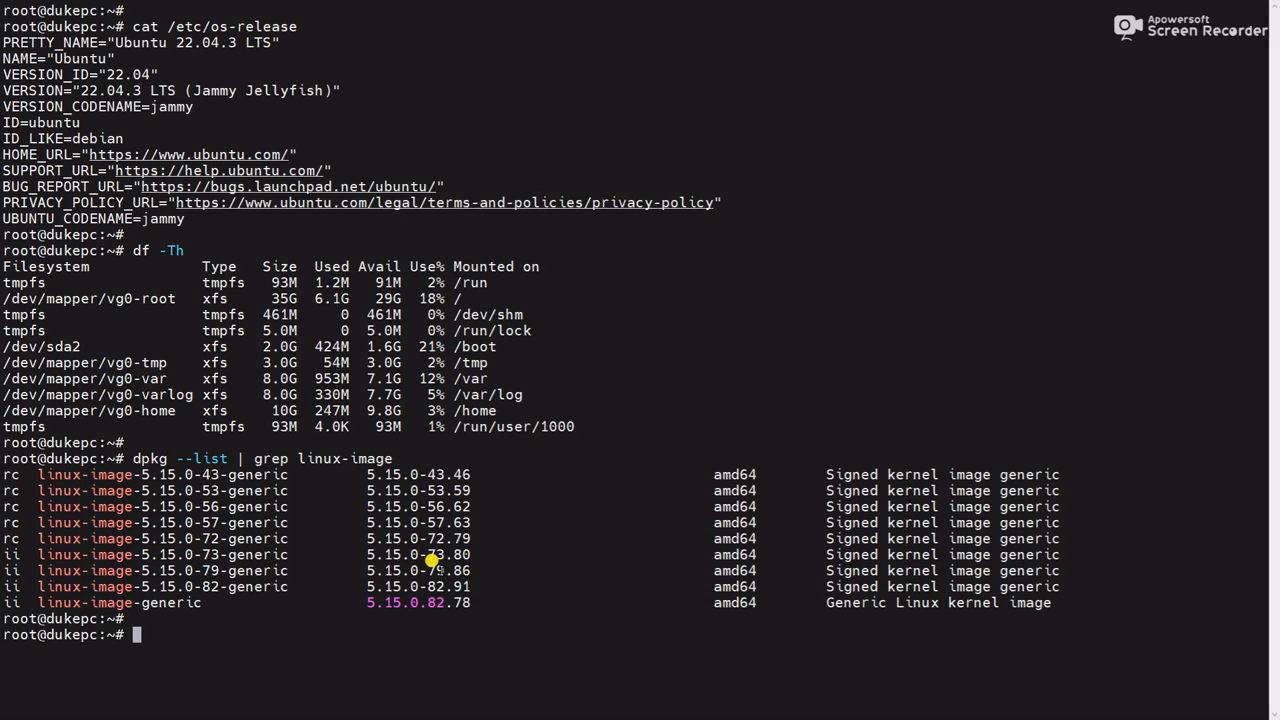
text(apt)
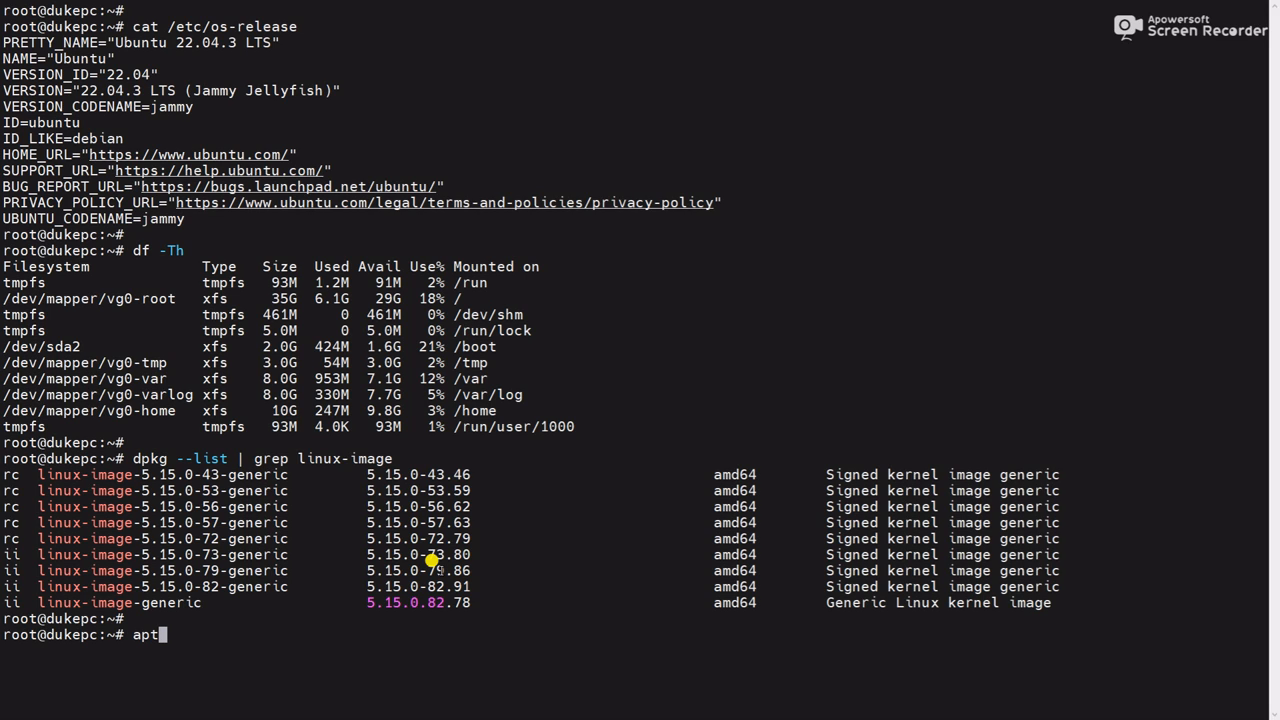
Query installed packages with apt list --installed | grep -i linux-image.
text(list)
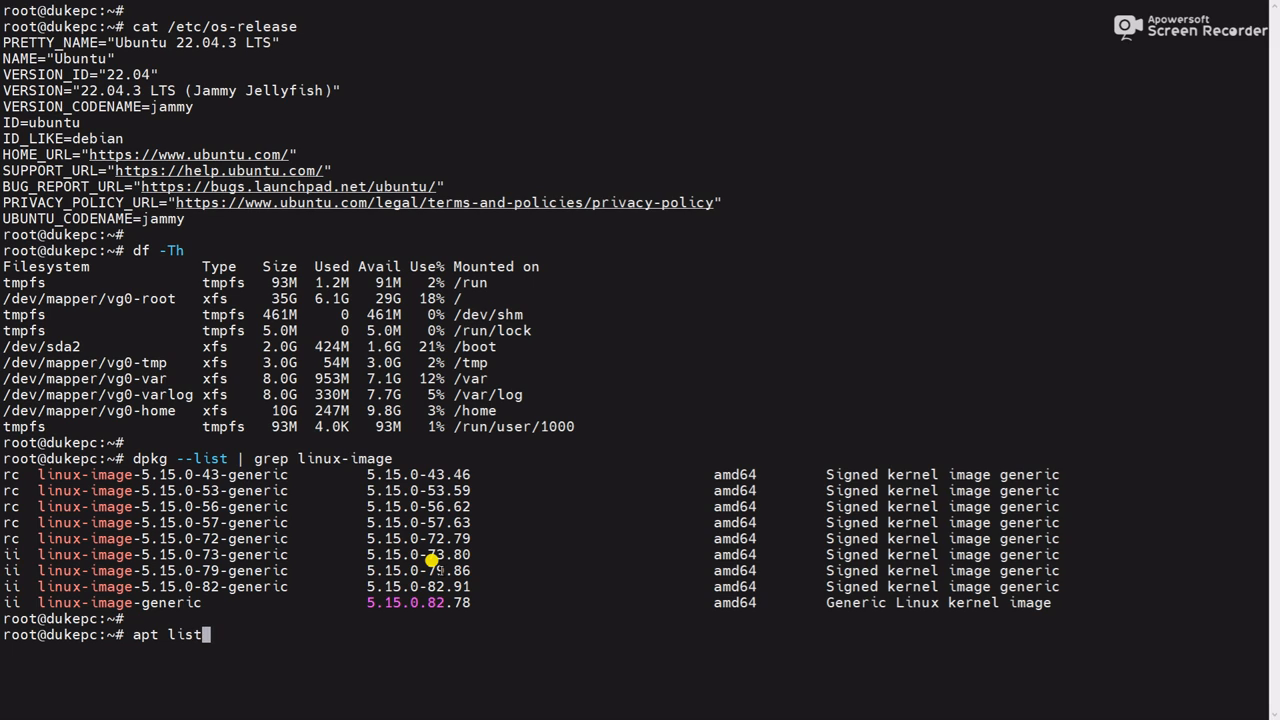
text(--insta)
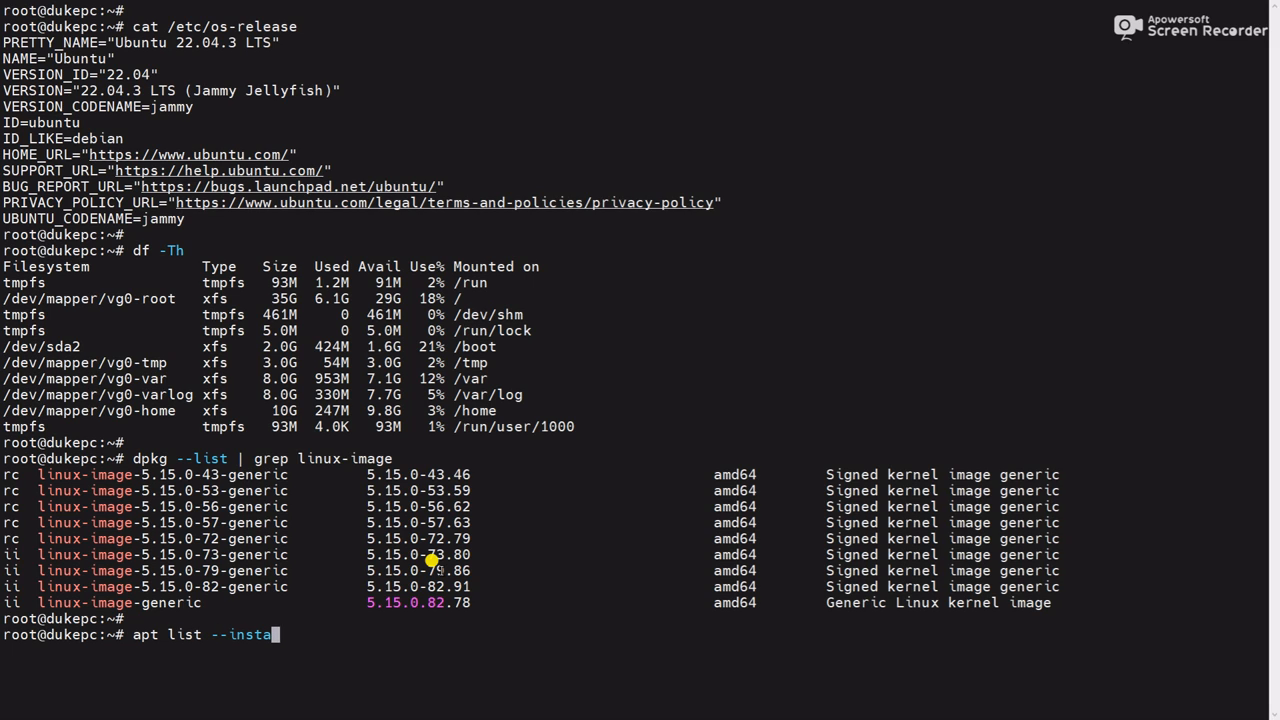
text(lled)
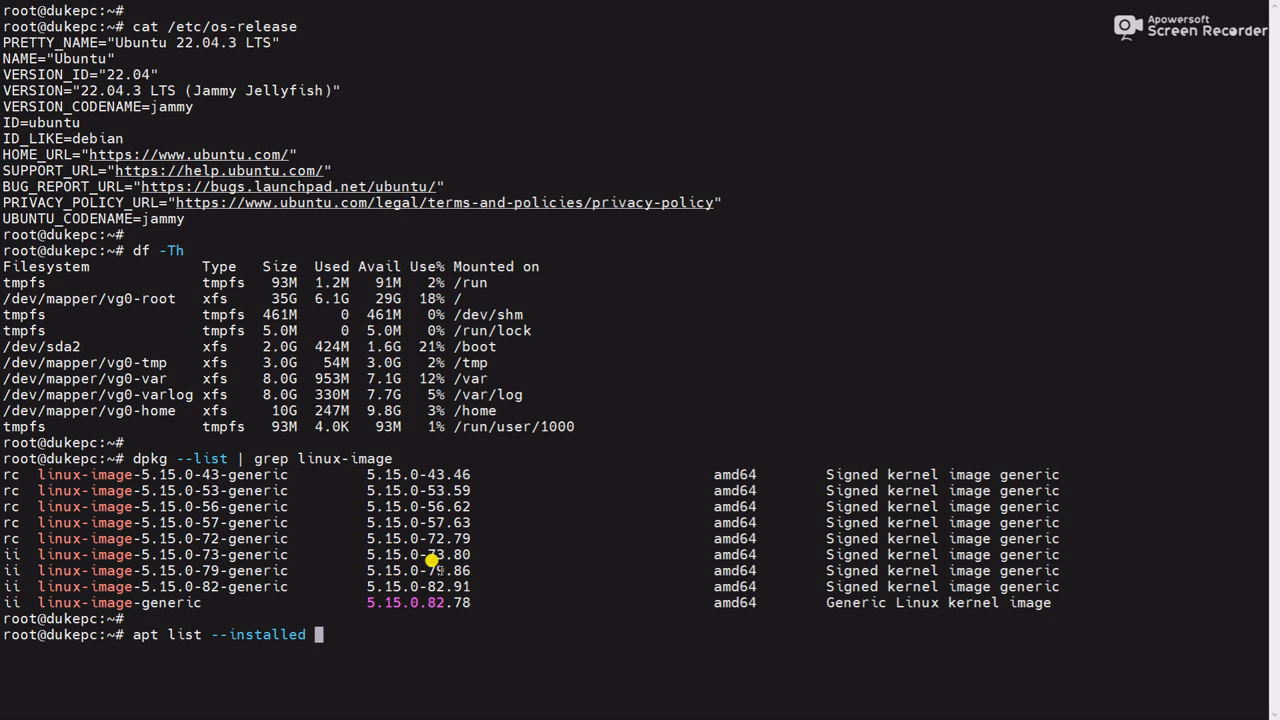
text(| grep)
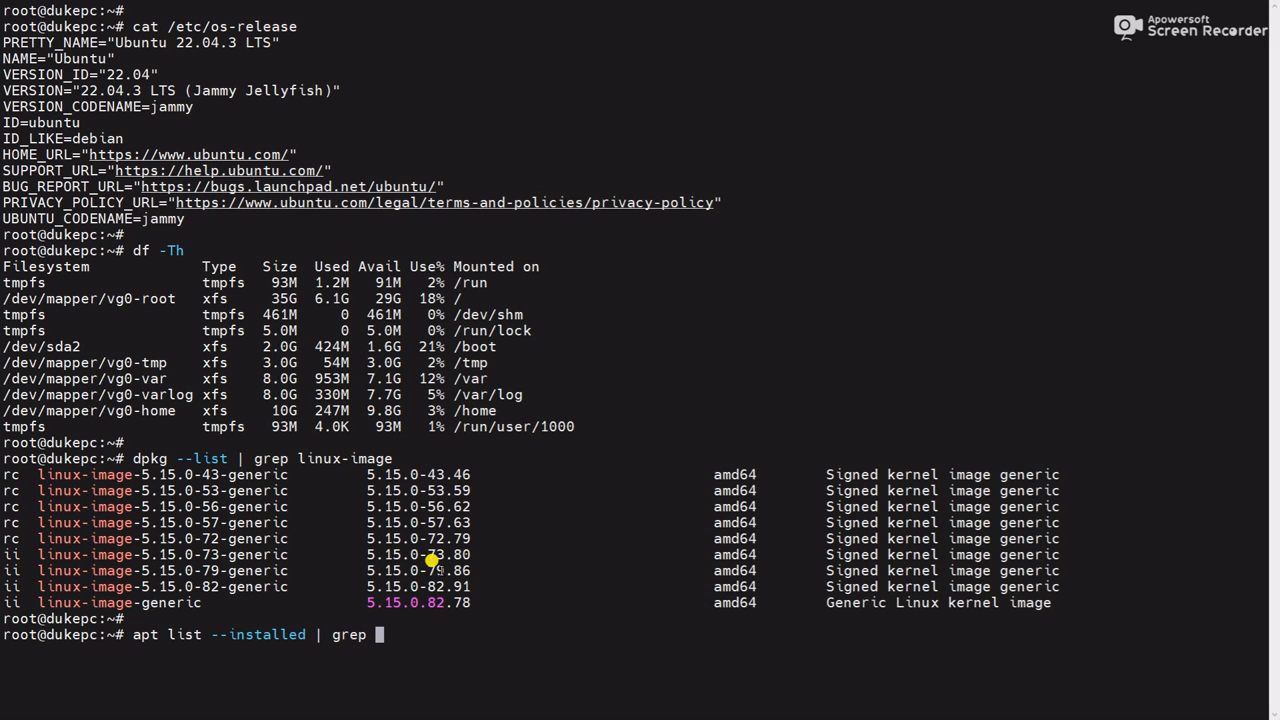
text(-i)
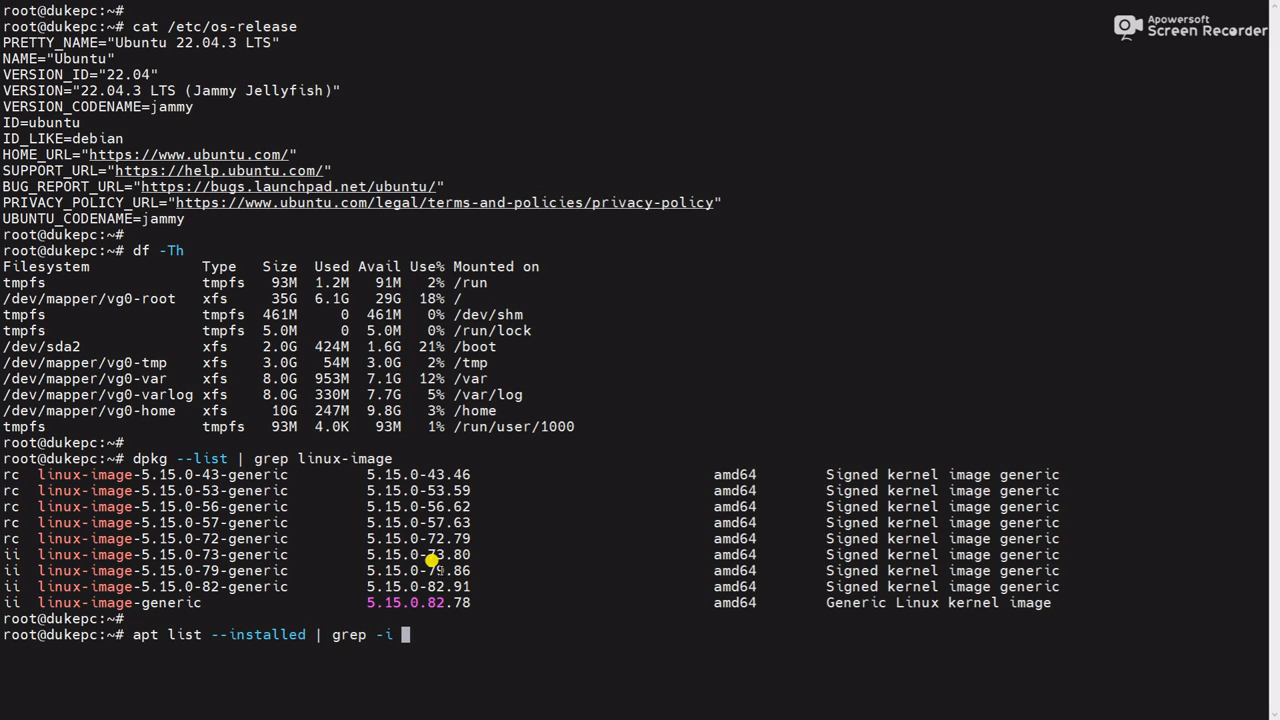
text(linux)
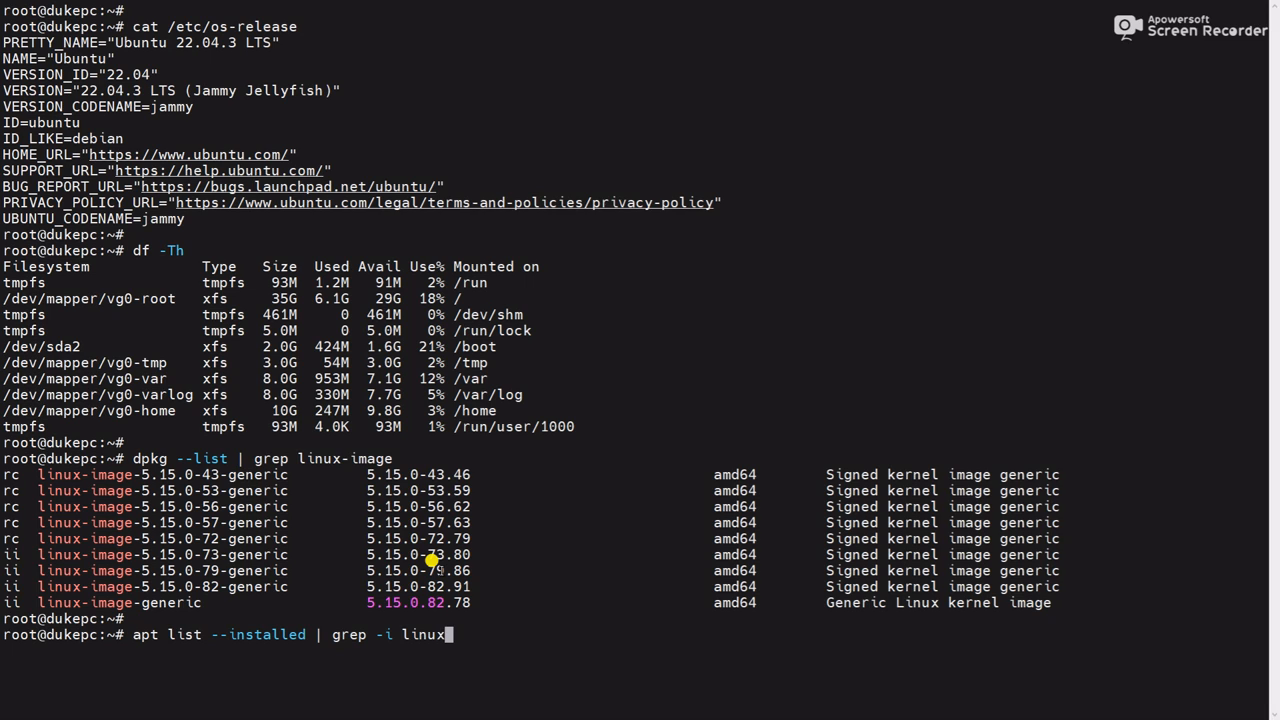
text(-image)
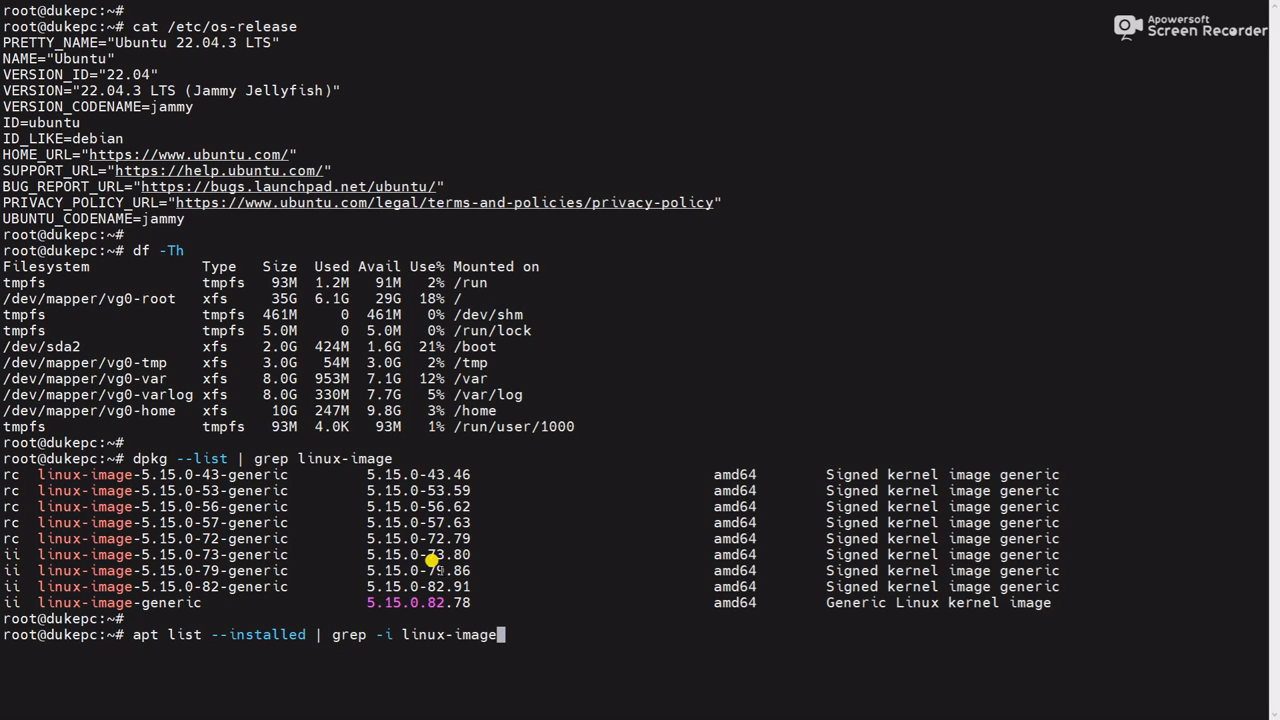
key(Return)
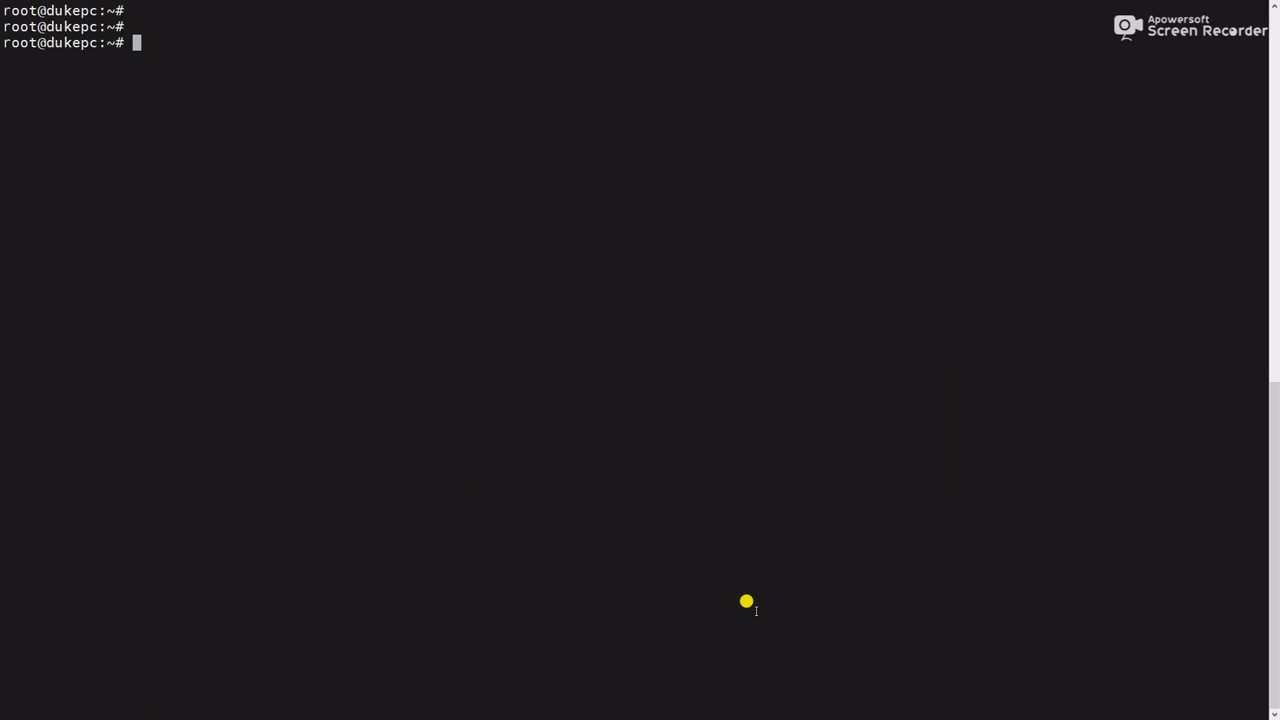
Report the running kernel with uname -r (5.15.0-82-generic) and re-list installed linux-image packages.
text(unam)
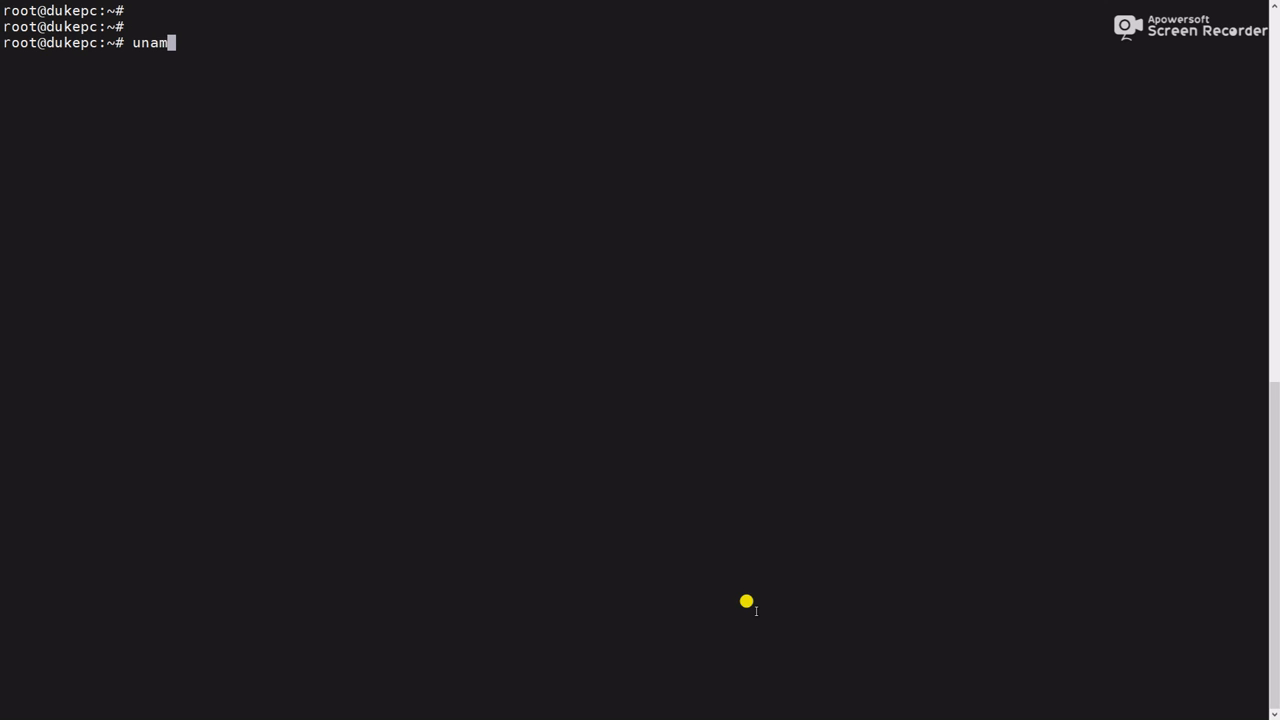
text(e-)
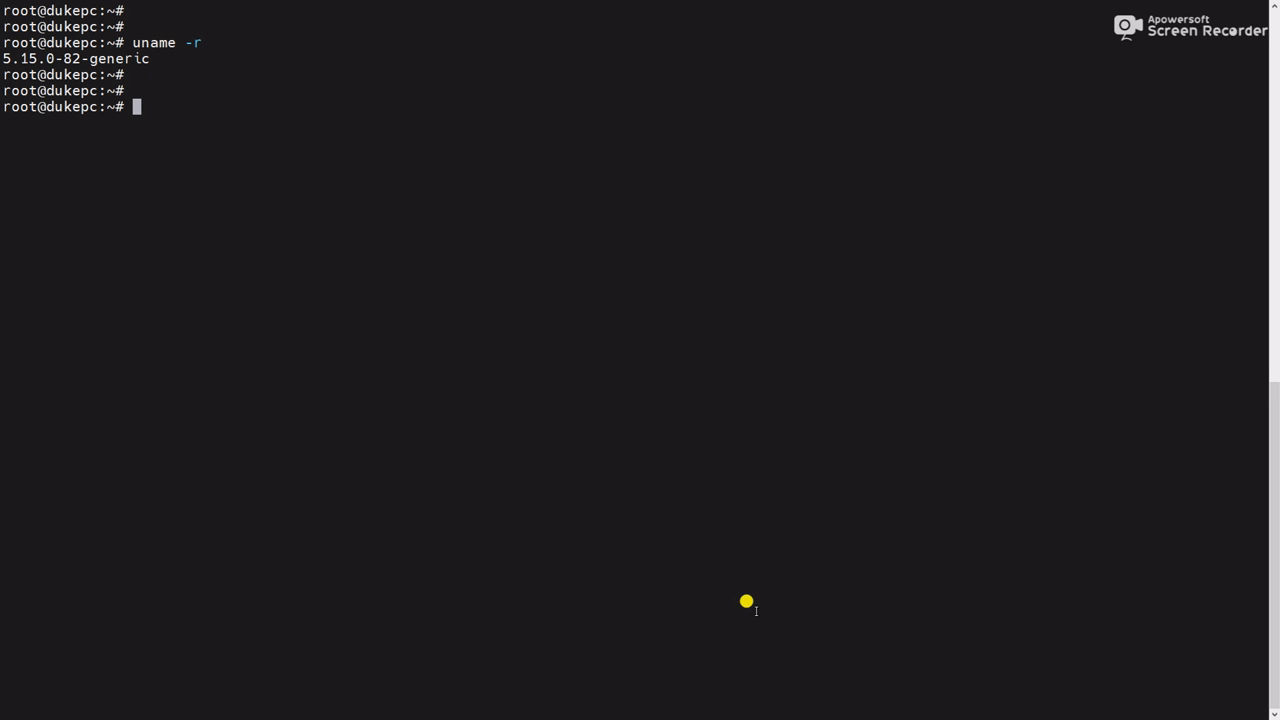
text(apt list --installed | grep -i linux-image)
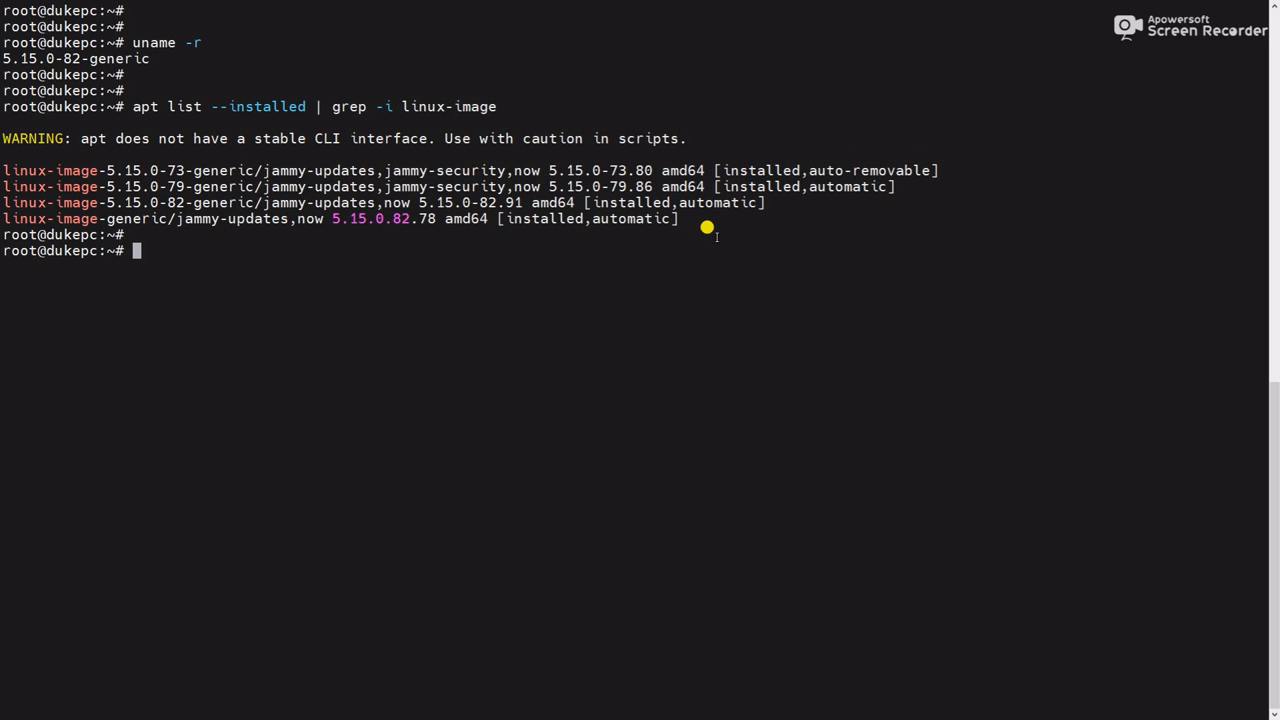
Draft apt-get autoremove --purge at the prompt, then erase it.
text(apt-)
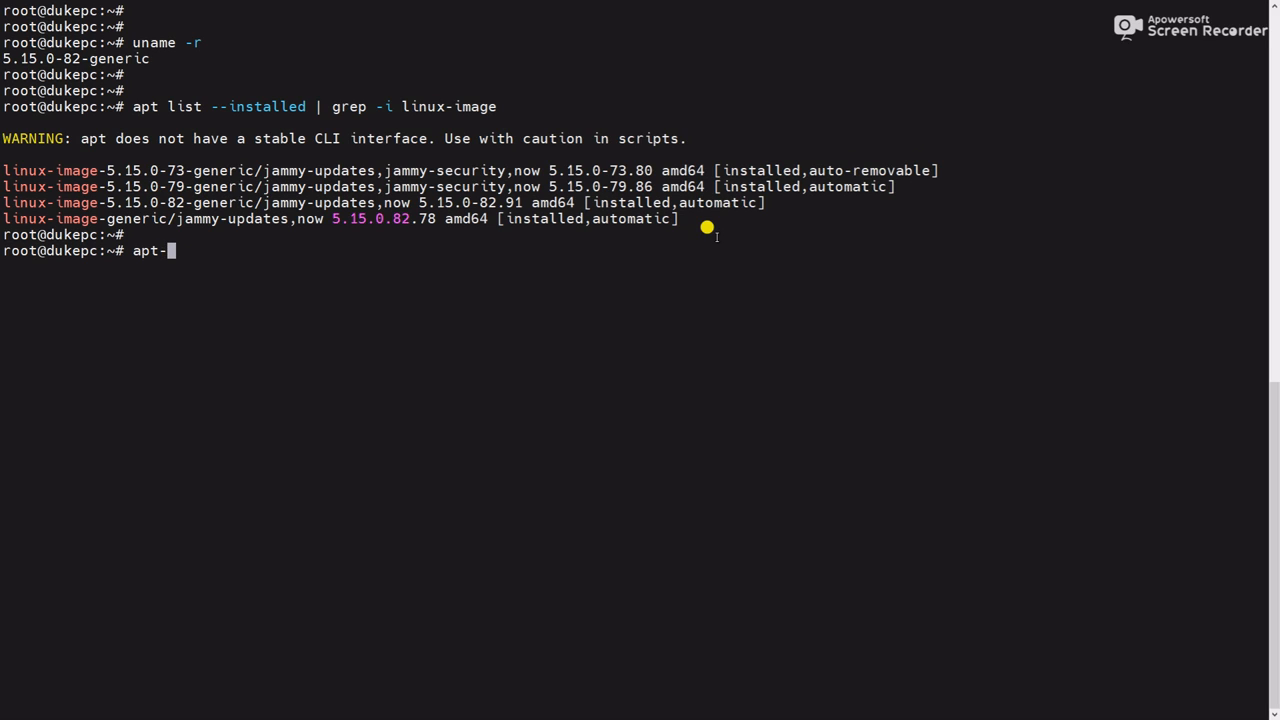
text(get au)
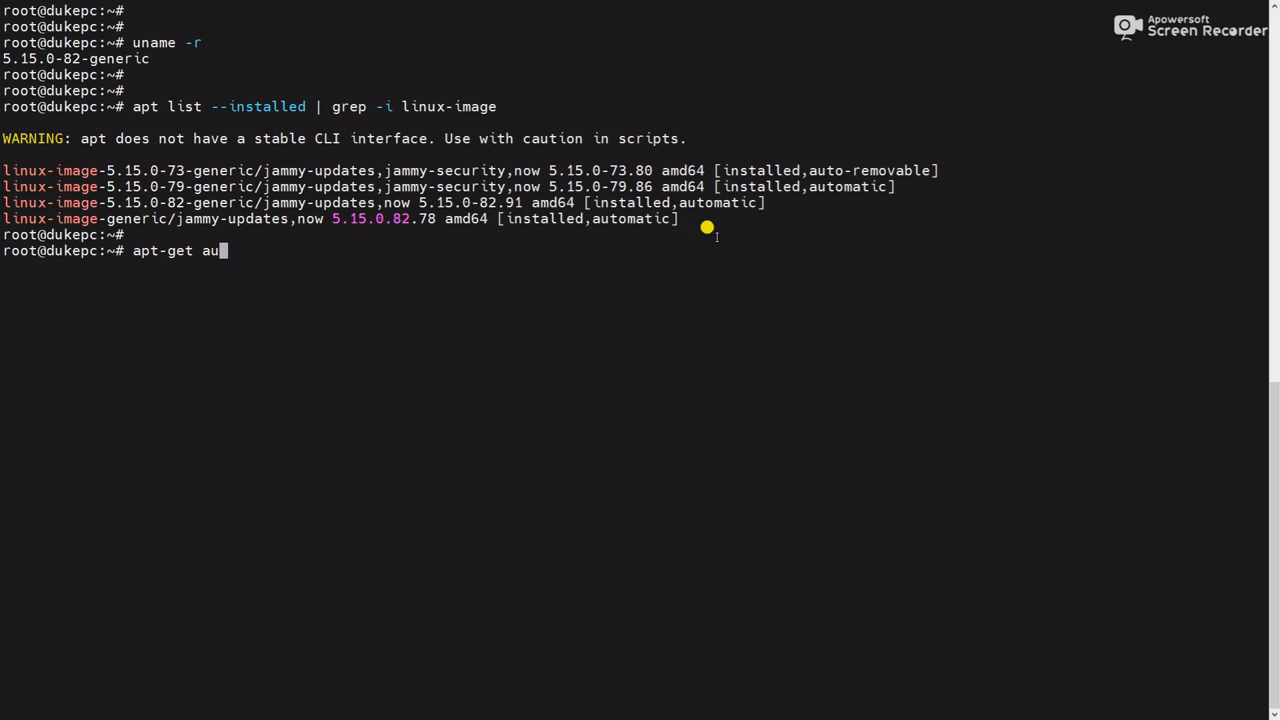
text(to)
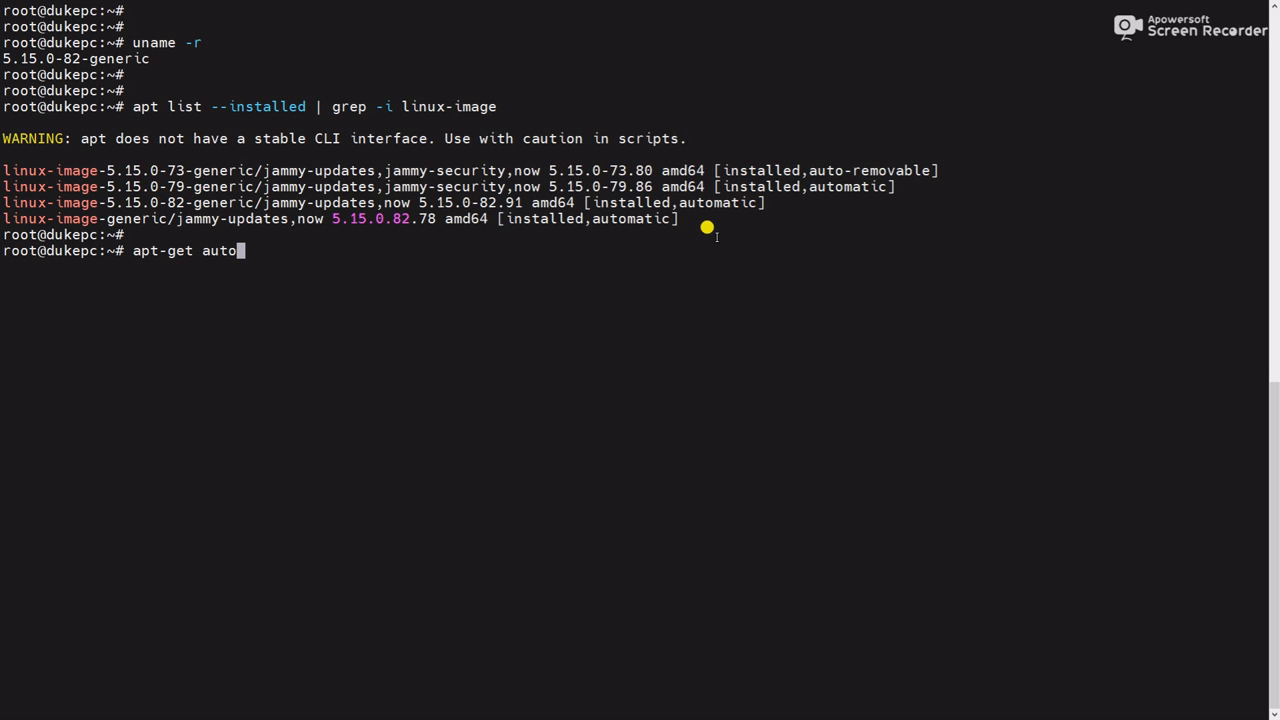
text(rem)
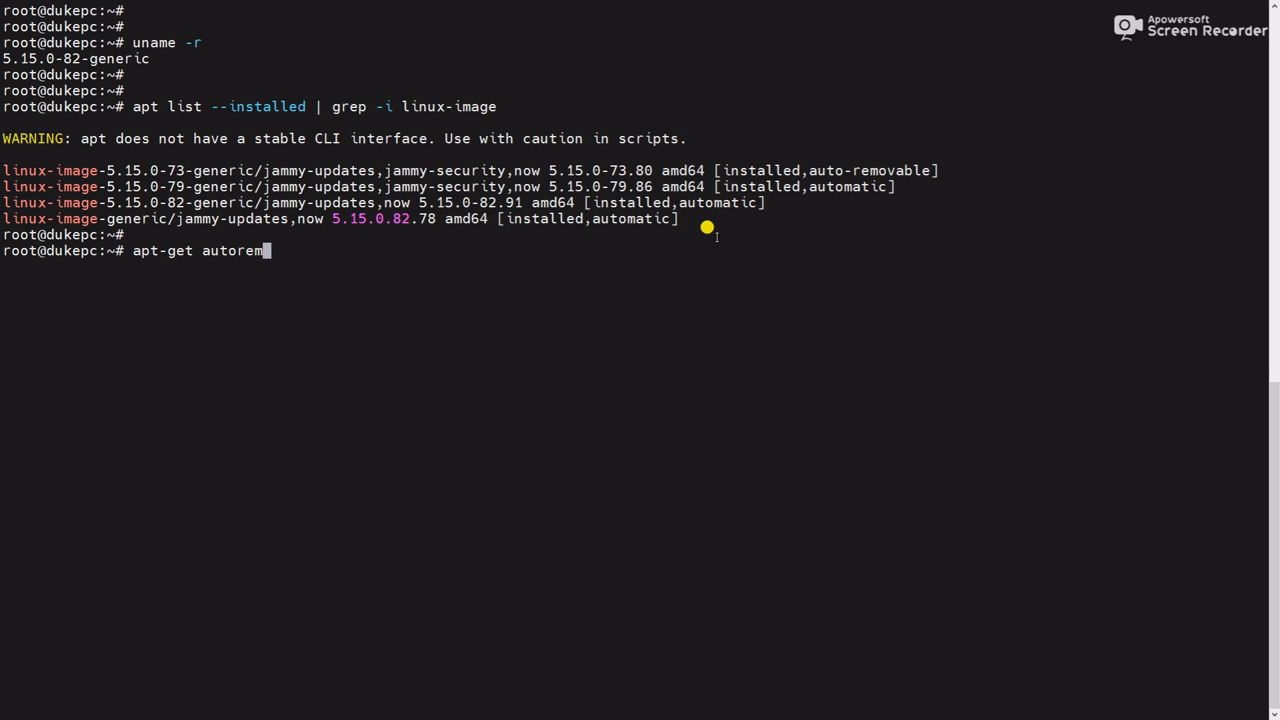
text(ove)
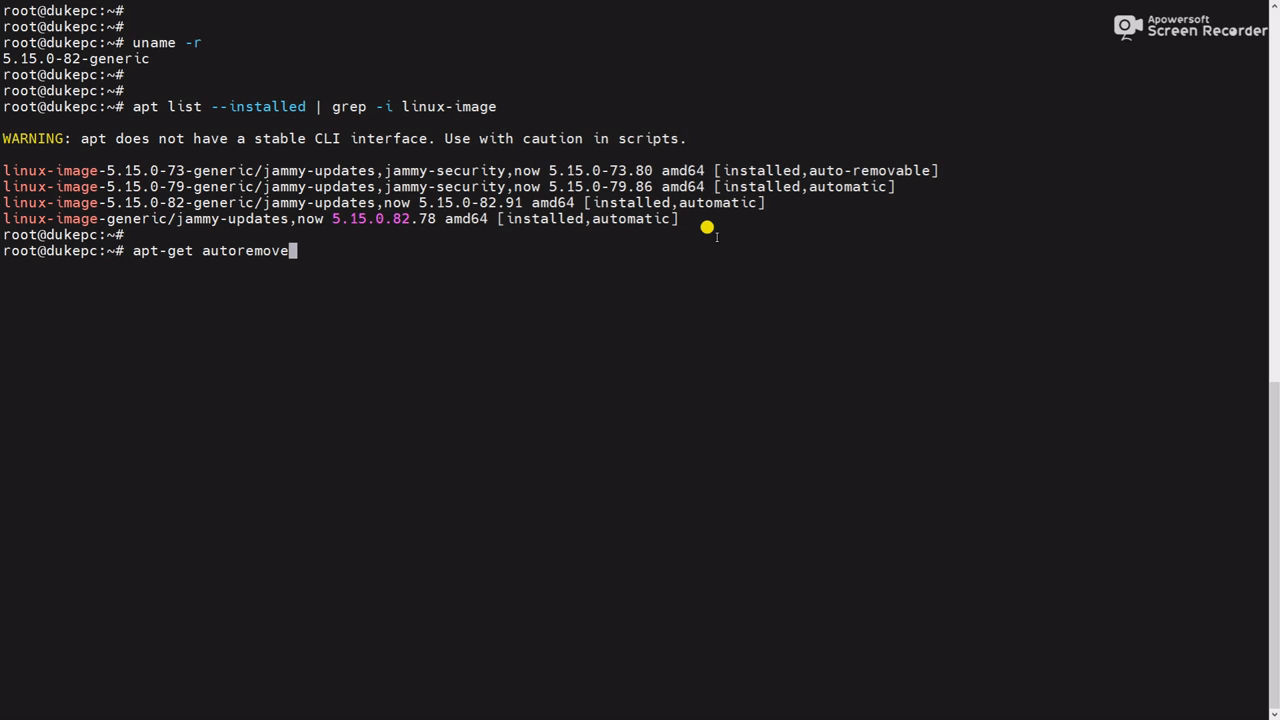
text(--pur)
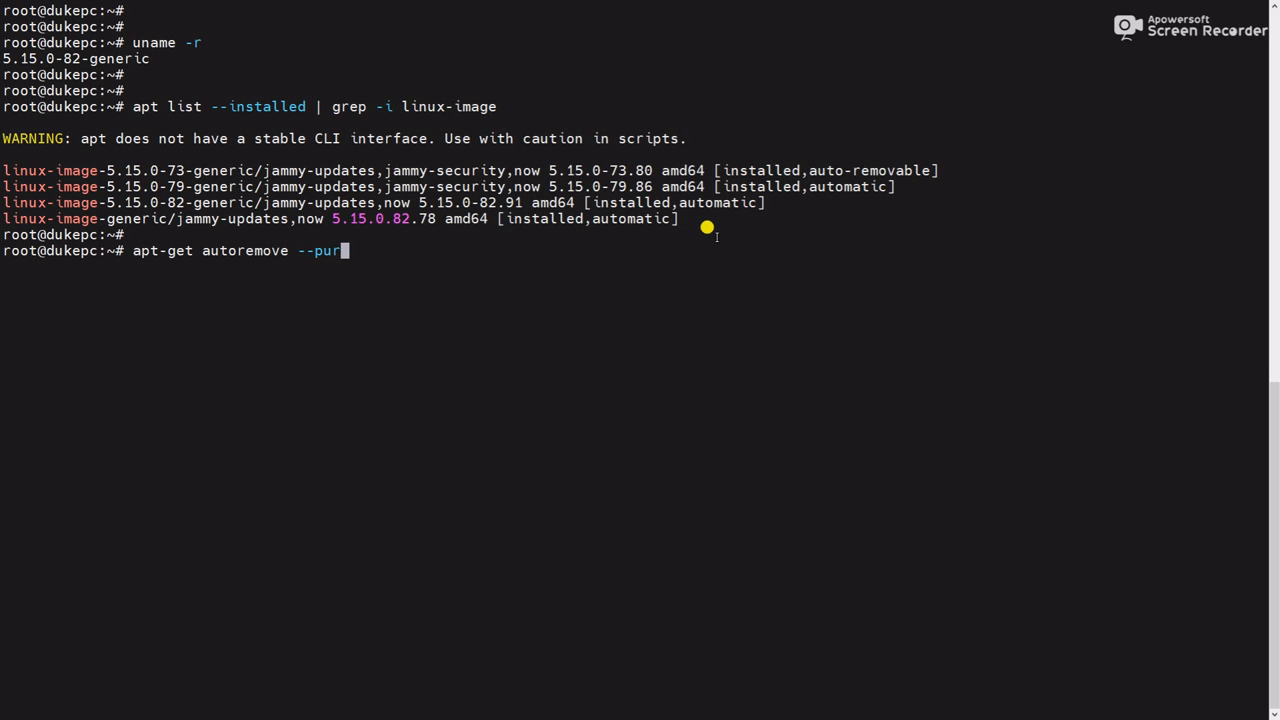
text(get)
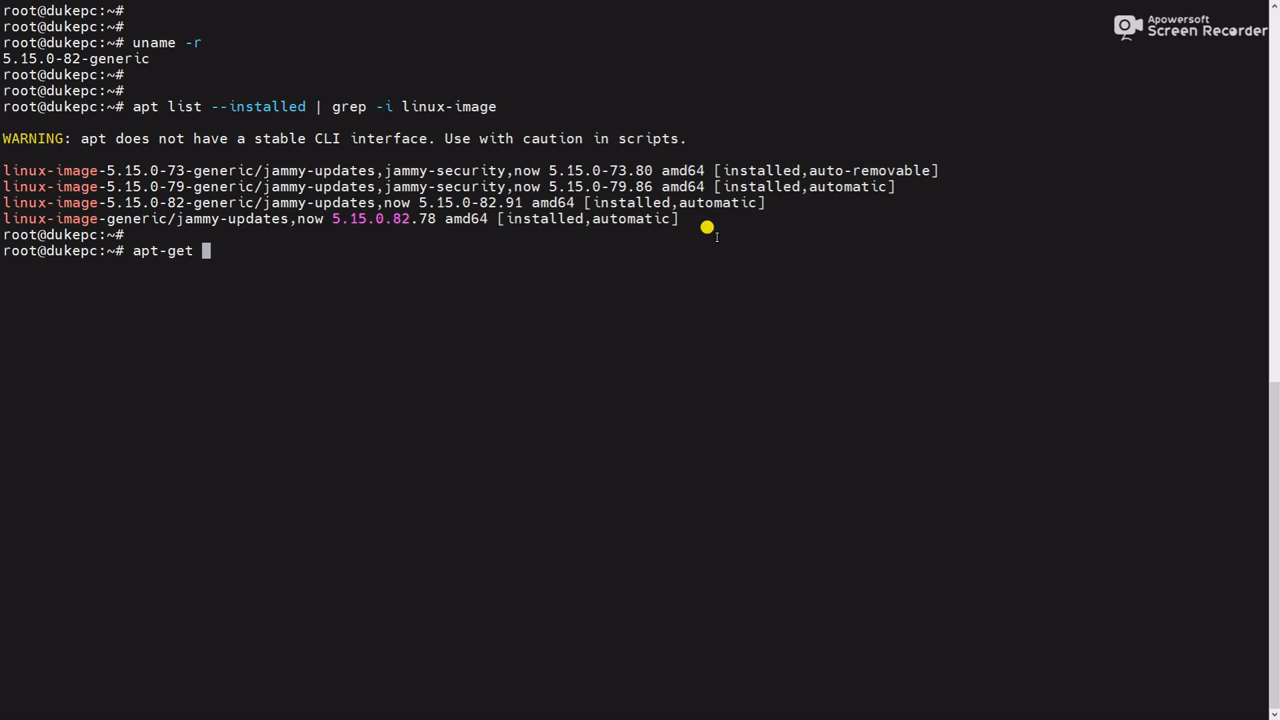
key(BackSpace)
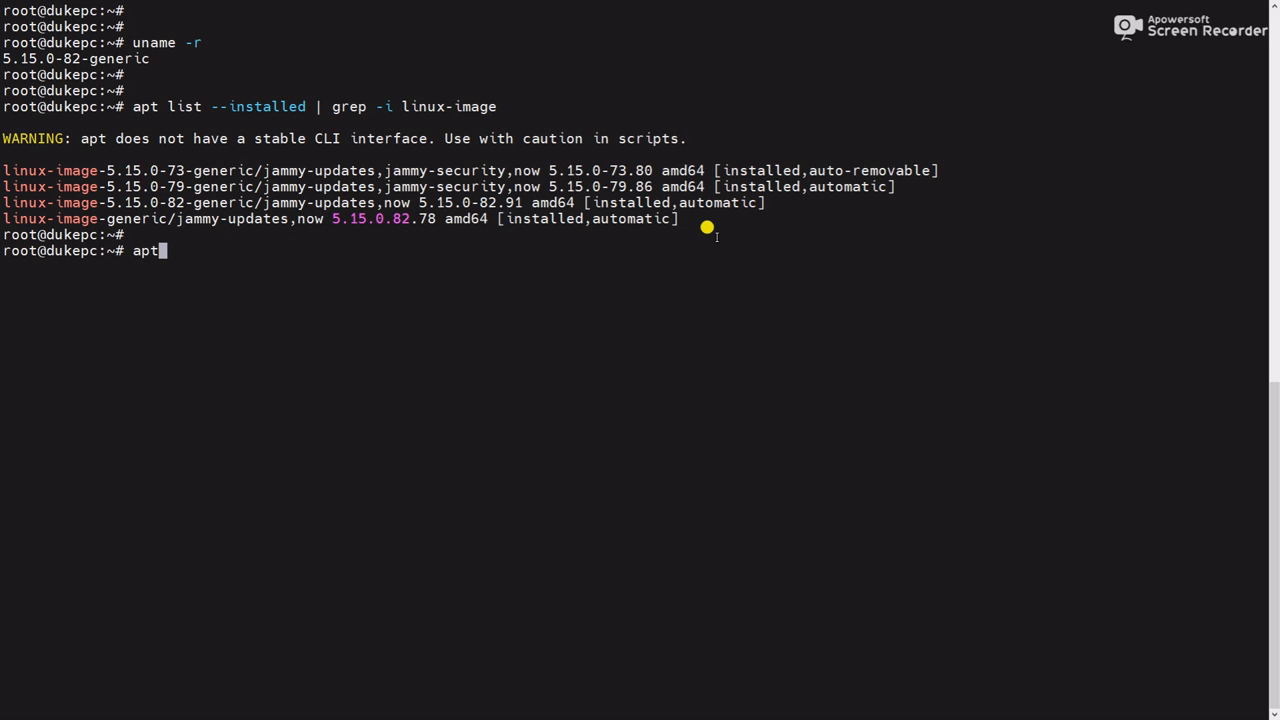
Enter apt autoremove instead, proposing removal of the 5.15.0-73 kernel packages (596 MB).
text(auto)
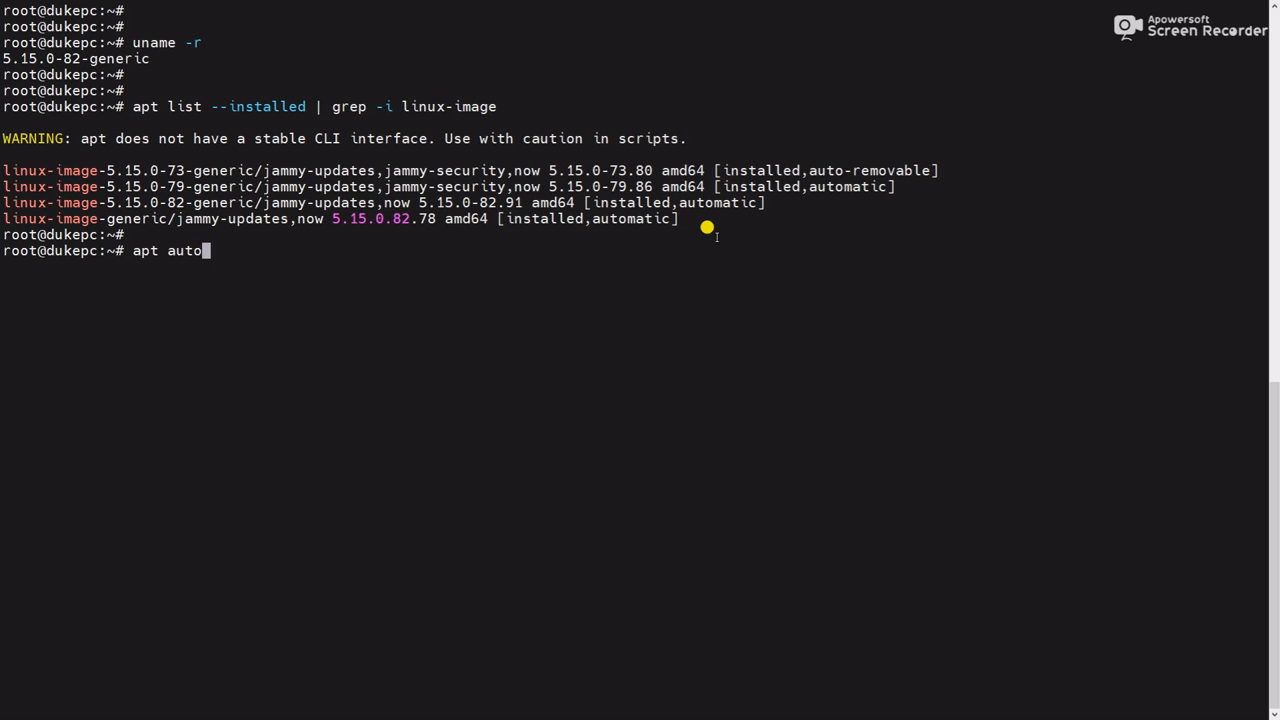
text(rem)
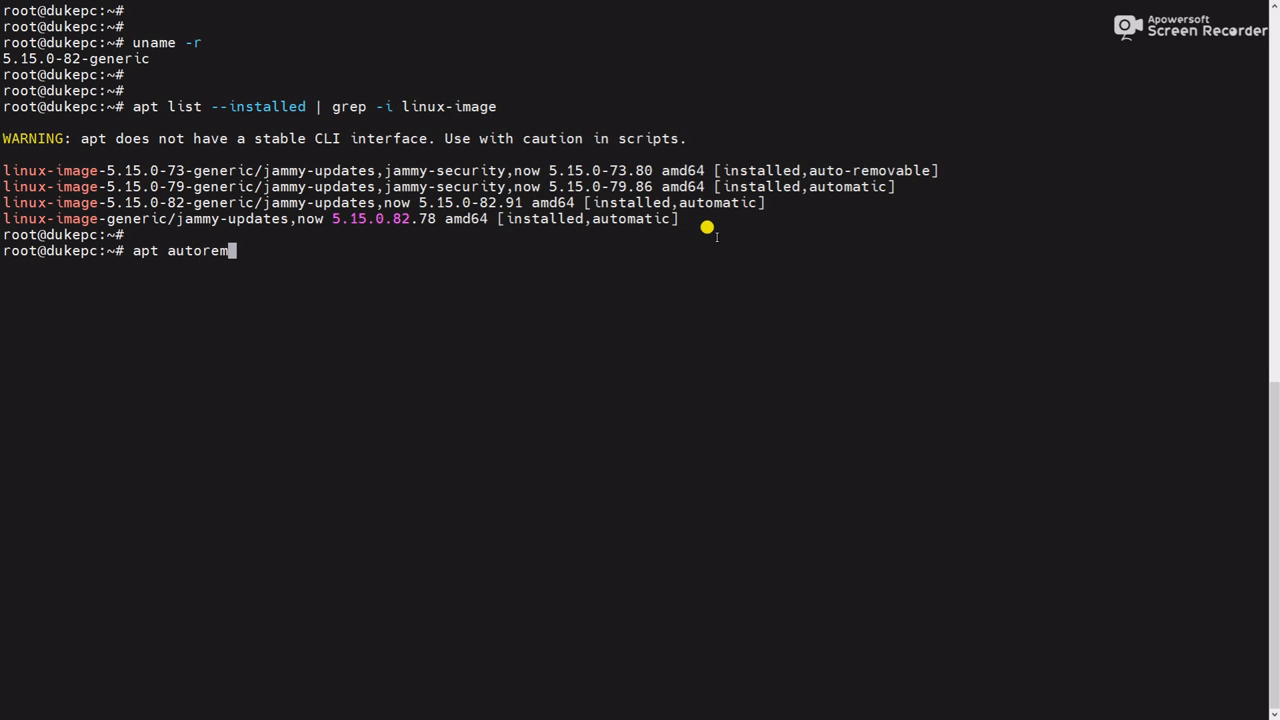
text(ove)
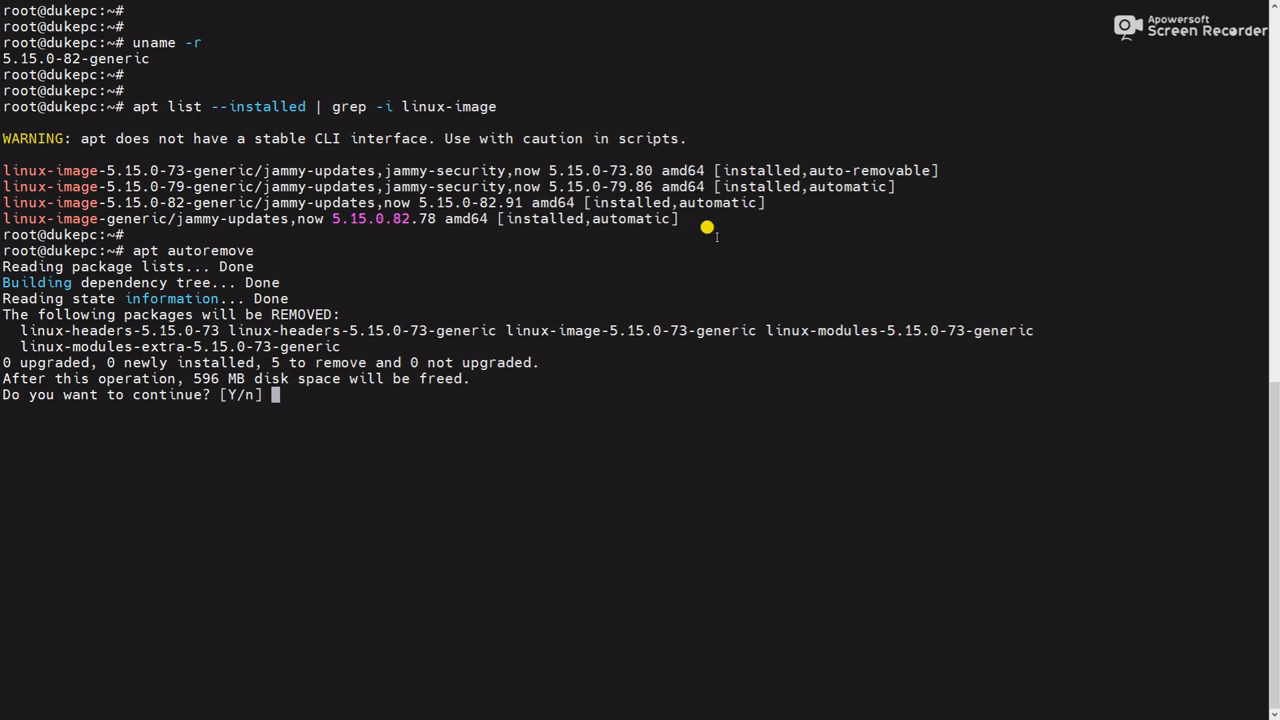
Highlight linux-image-5.15.0-73 in the autoremove list and confirm removal with y.
double_click(596, 330)
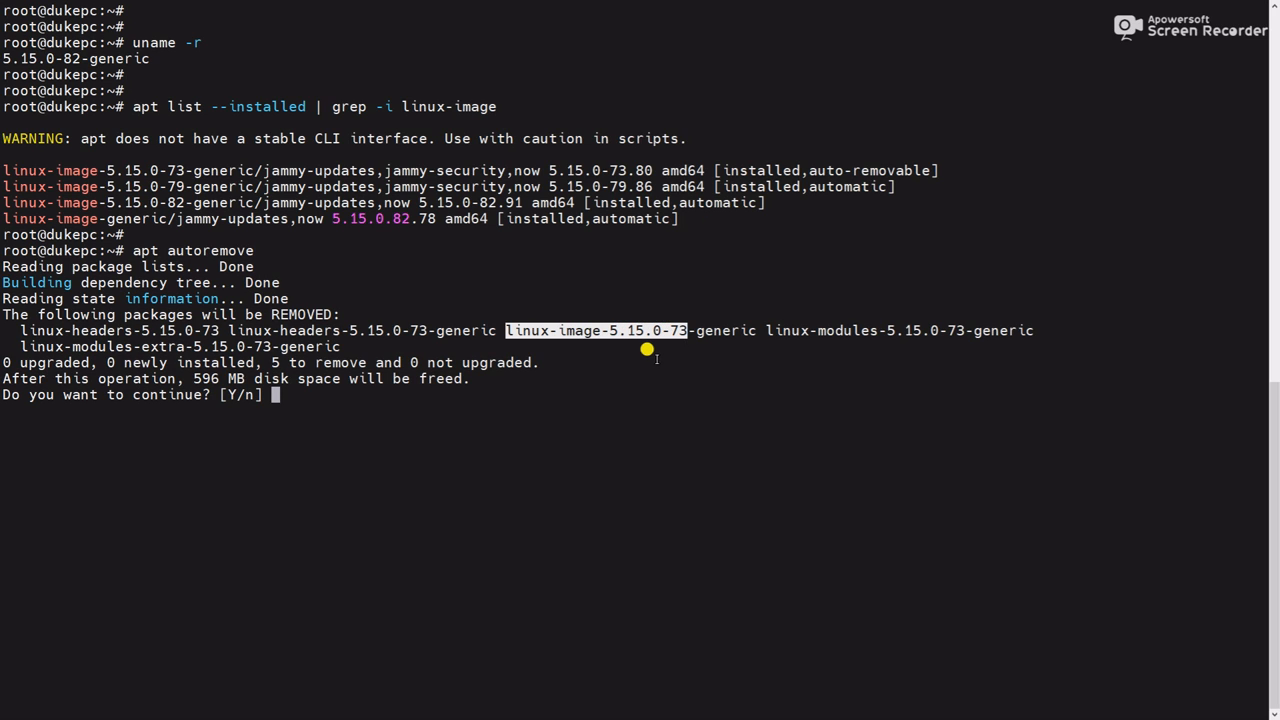
mouse_move(682, 190)
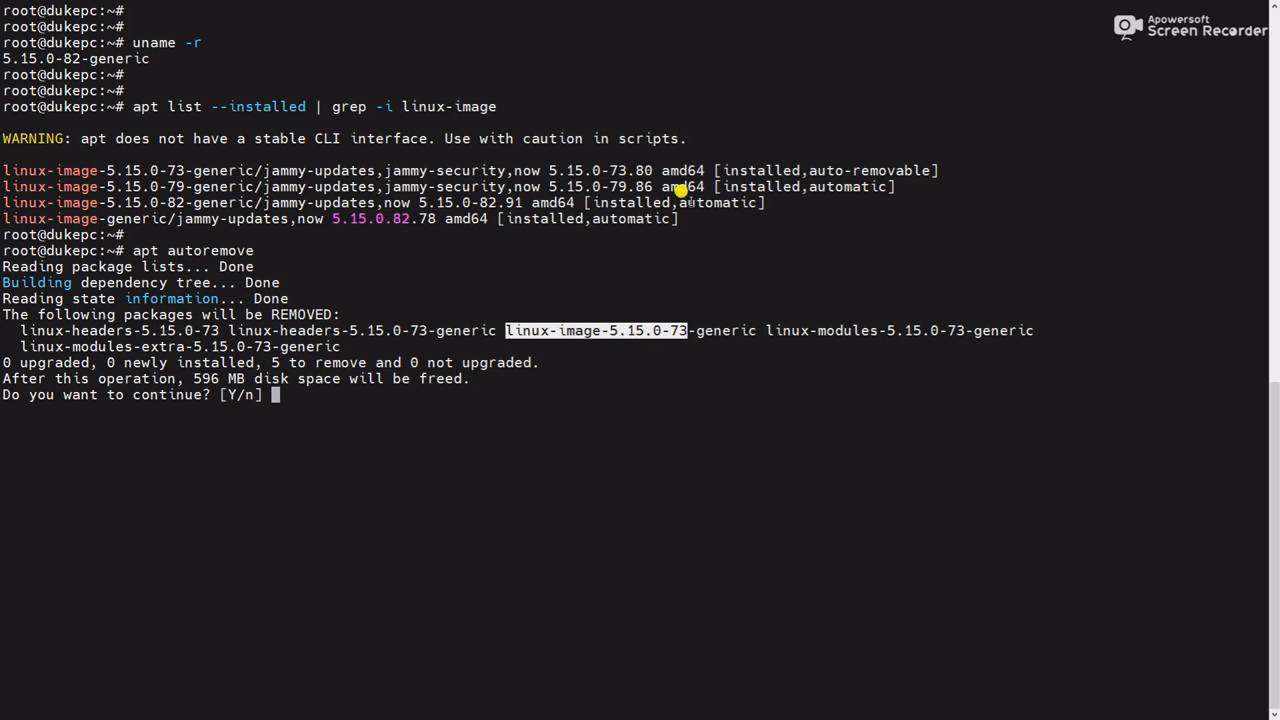
mouse_move(90, 162)
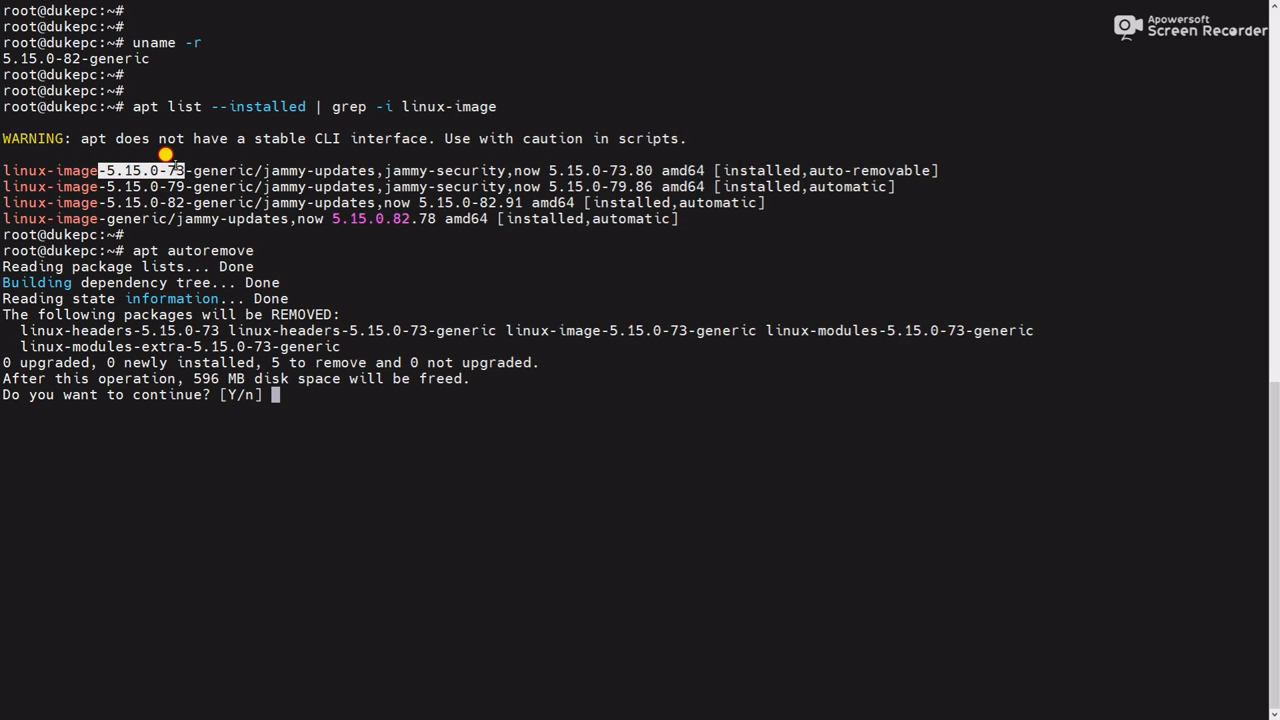
mouse_move(270, 370)
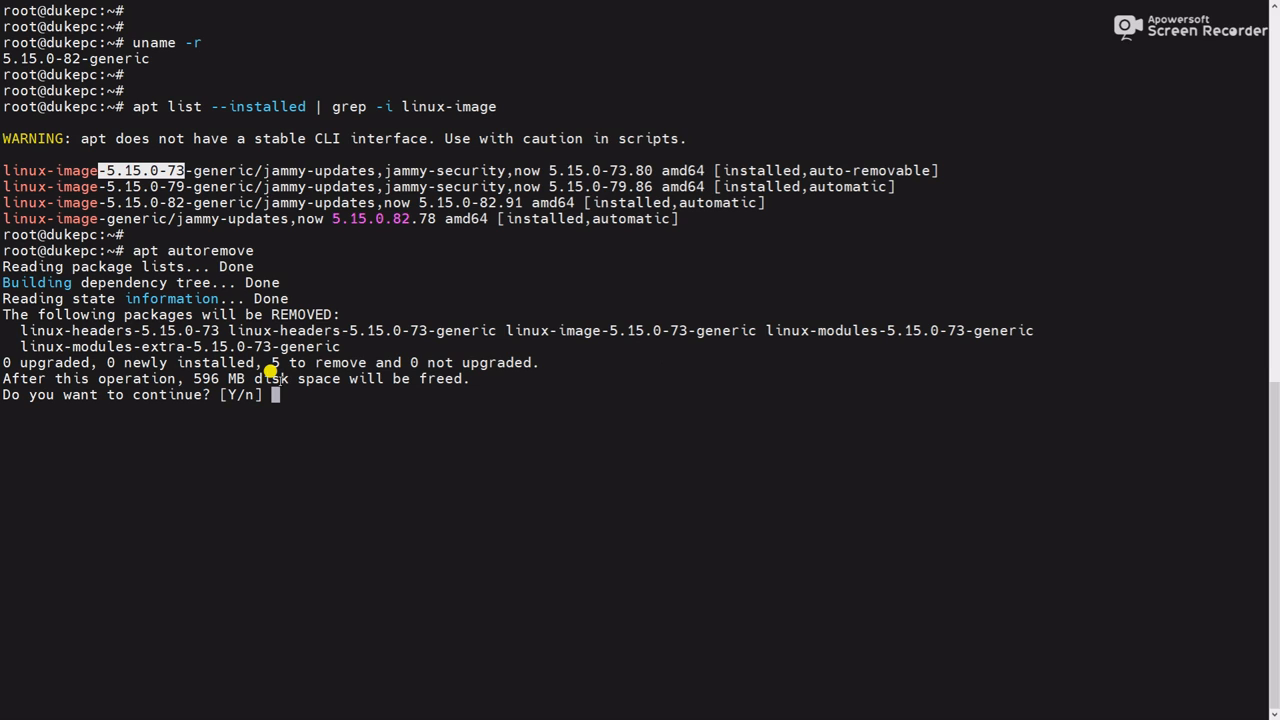
text(y)
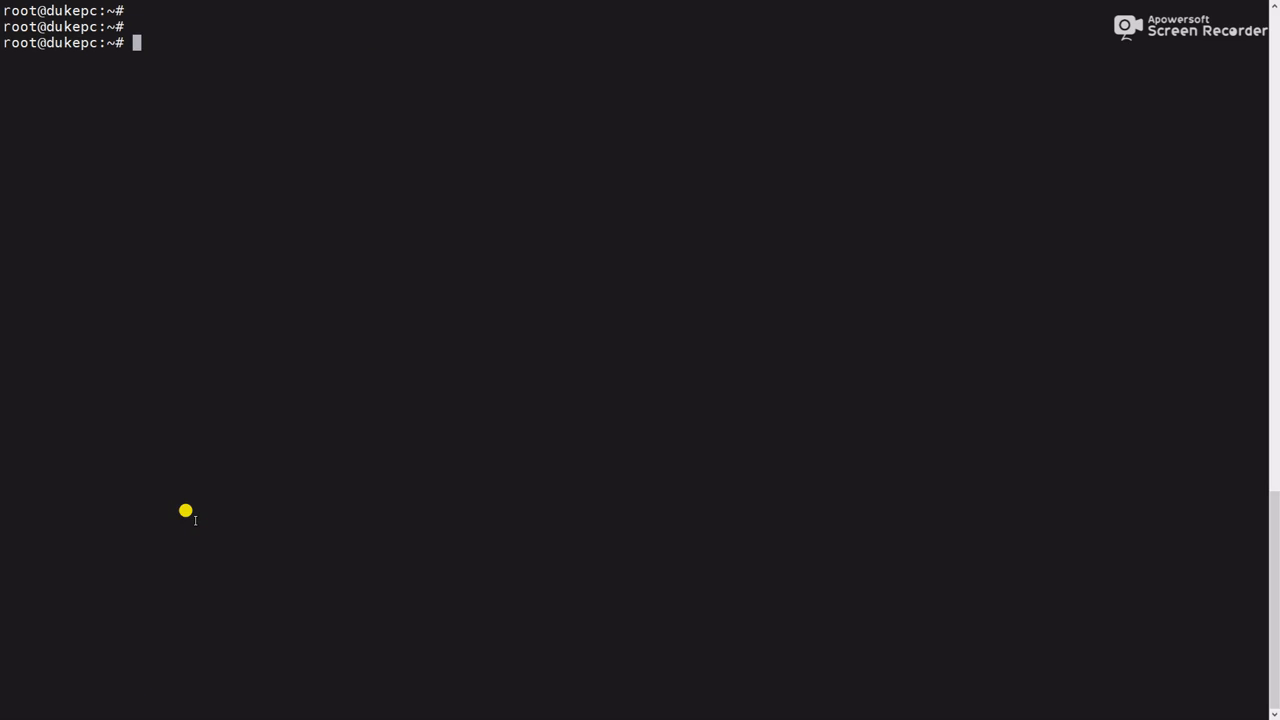
Re-list installed linux-image packages, confirming only 5.15.0-79 and -82 remain, and rerun apt autoremove.
text(apt list --installed | grep -i linux-image)
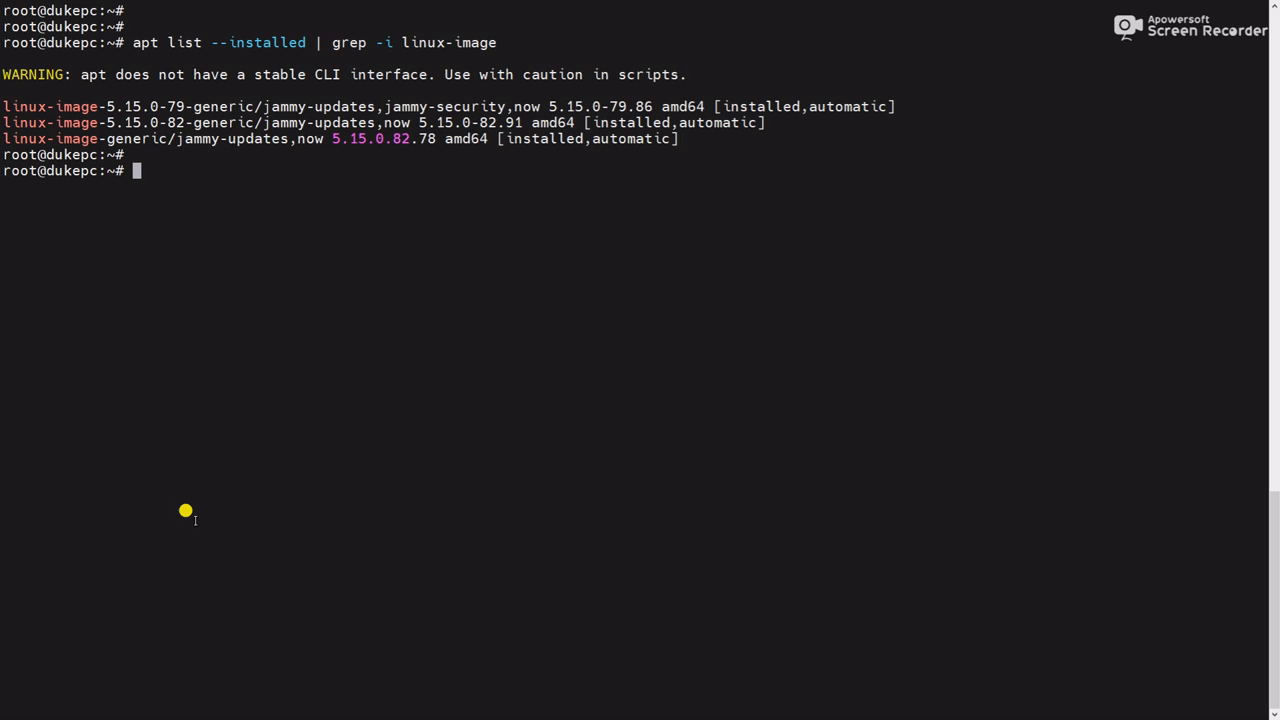
mouse_move(178, 468)
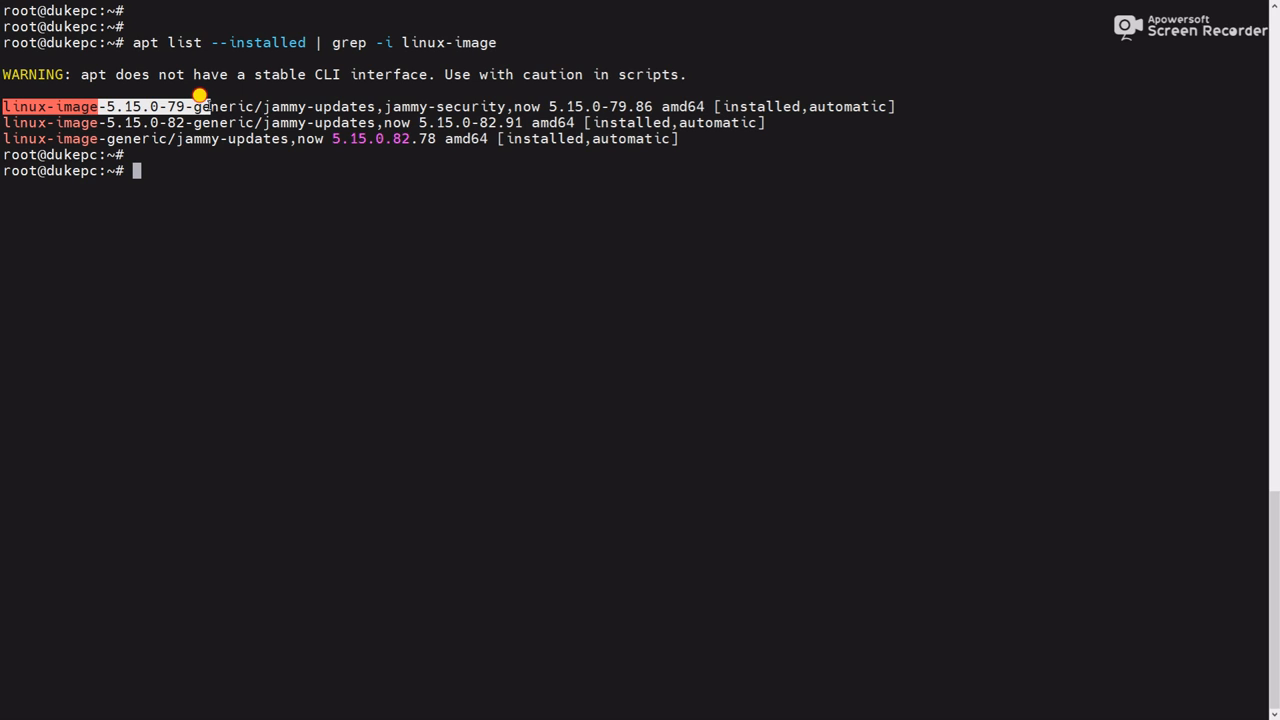
drag(200, 108, 760, 122)
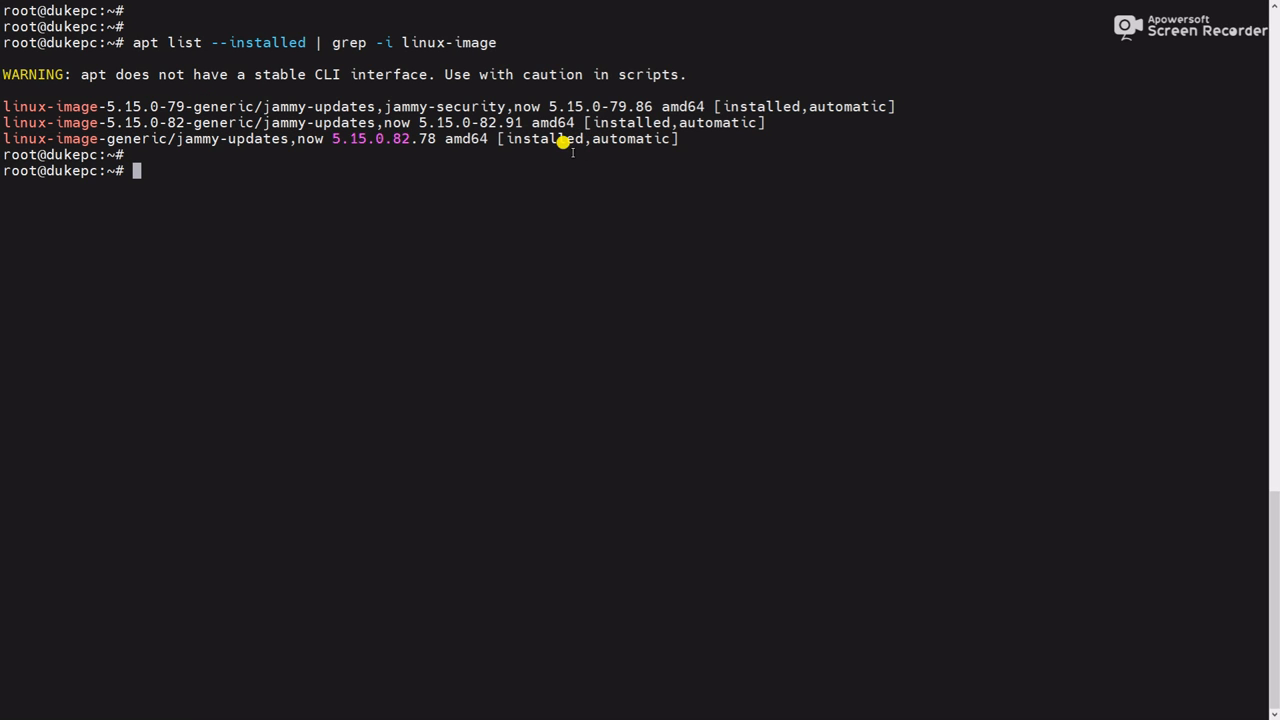
mouse_move(536, 152)
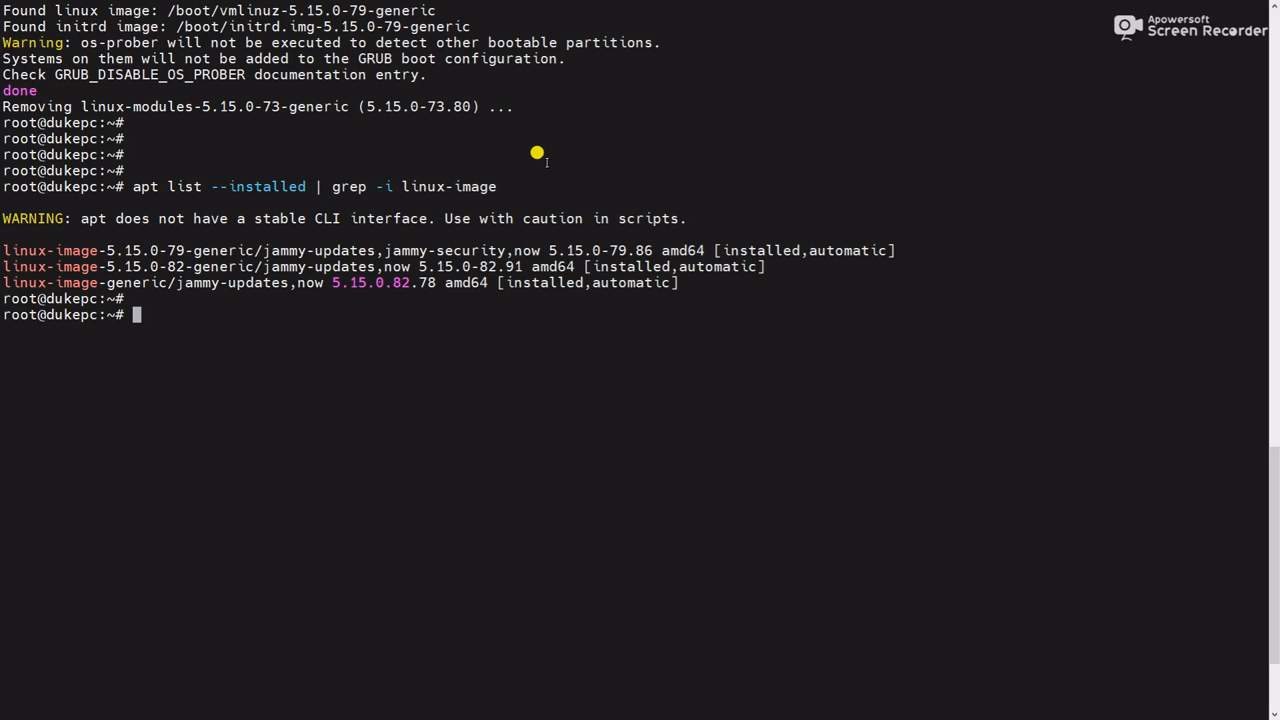
text(apt autoremove)
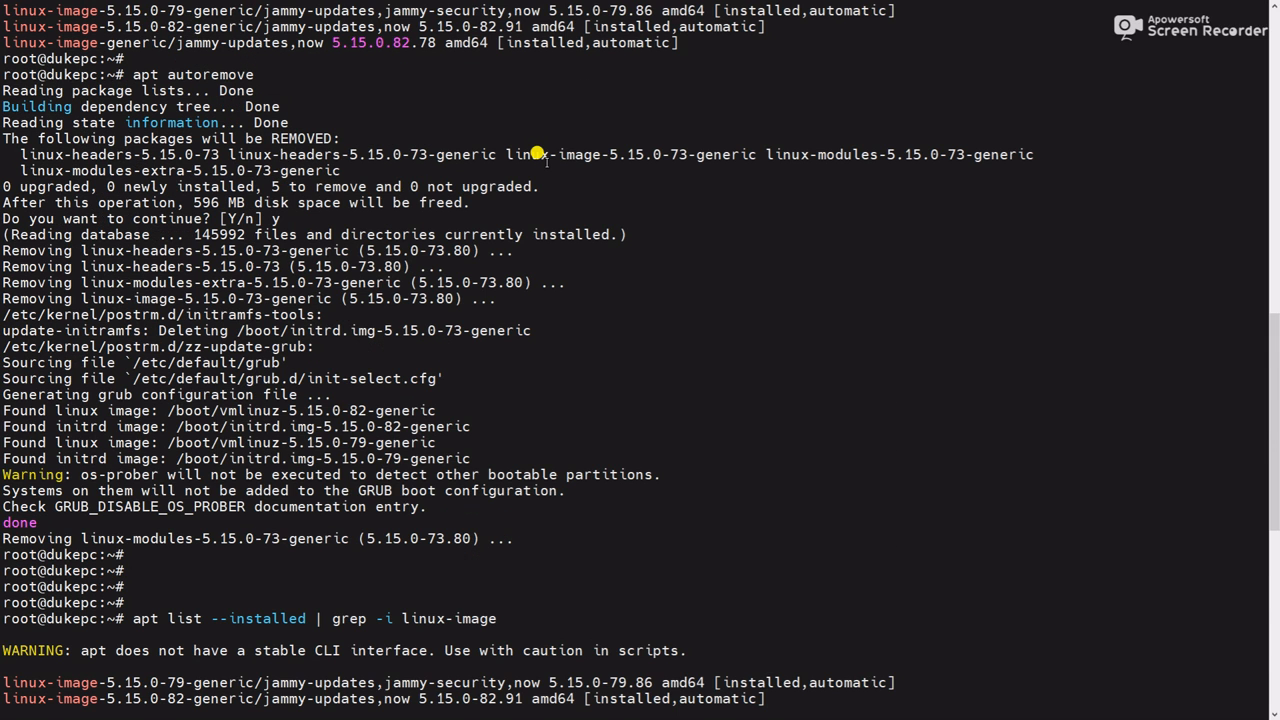
scroll(down, 3)
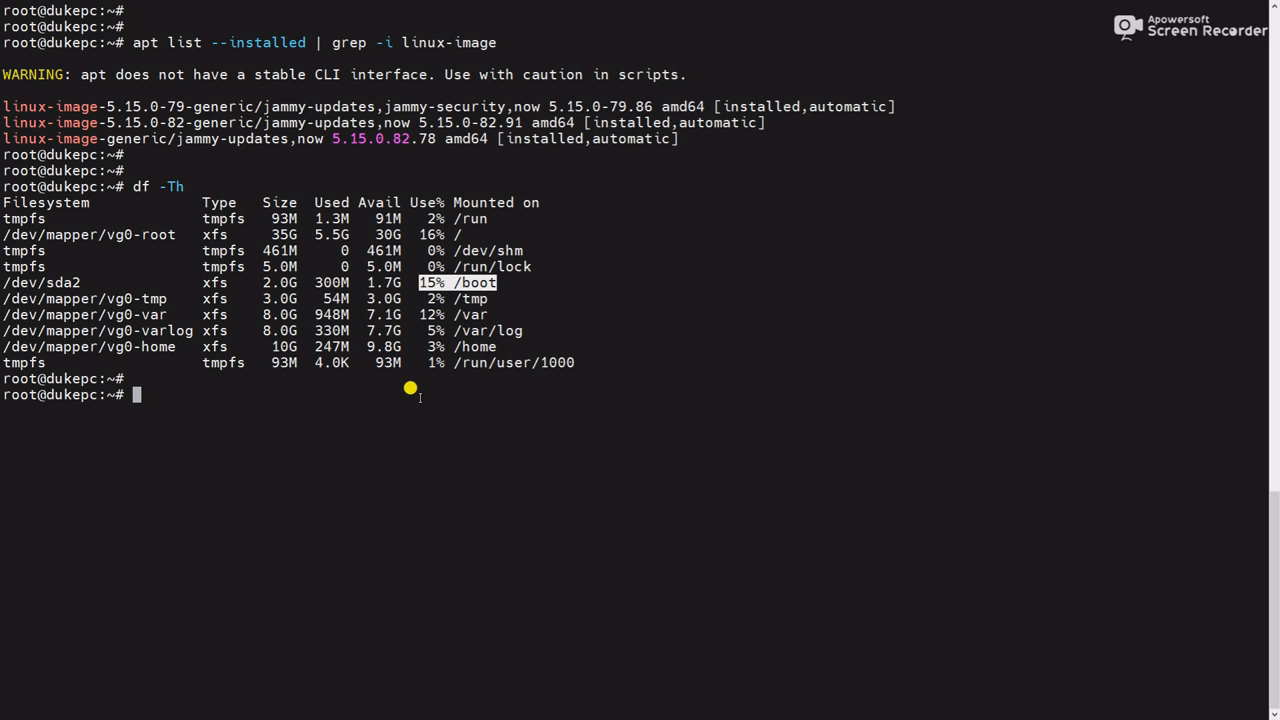
mouse_move(210, 370)
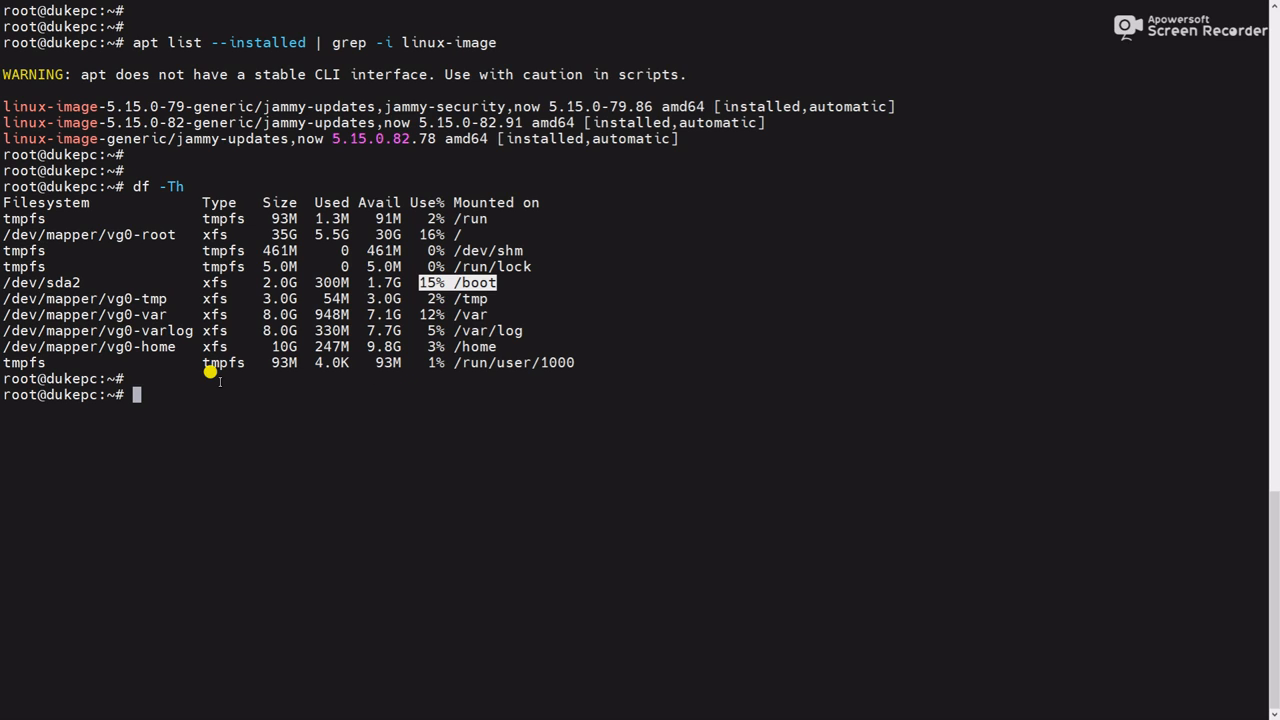
Draft apt-get purge linux-image-5.15.0-79-generic at the prompt without running it.
text(ap)
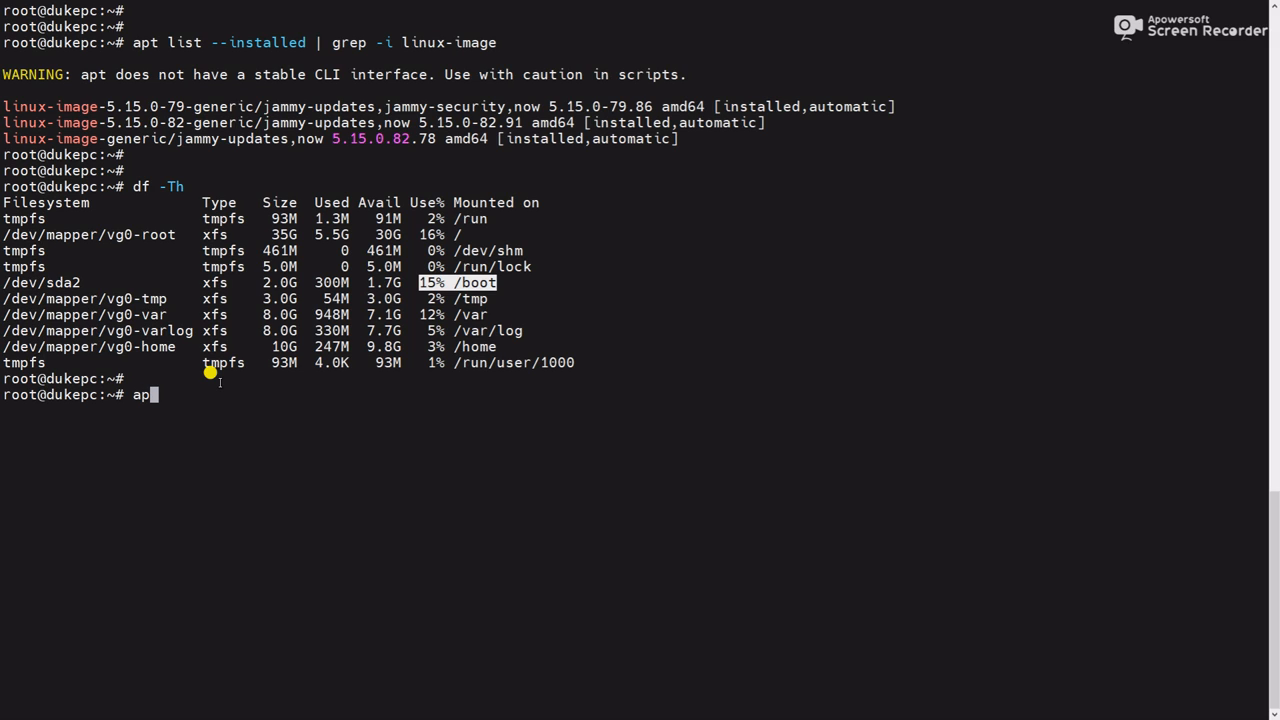
text(-)
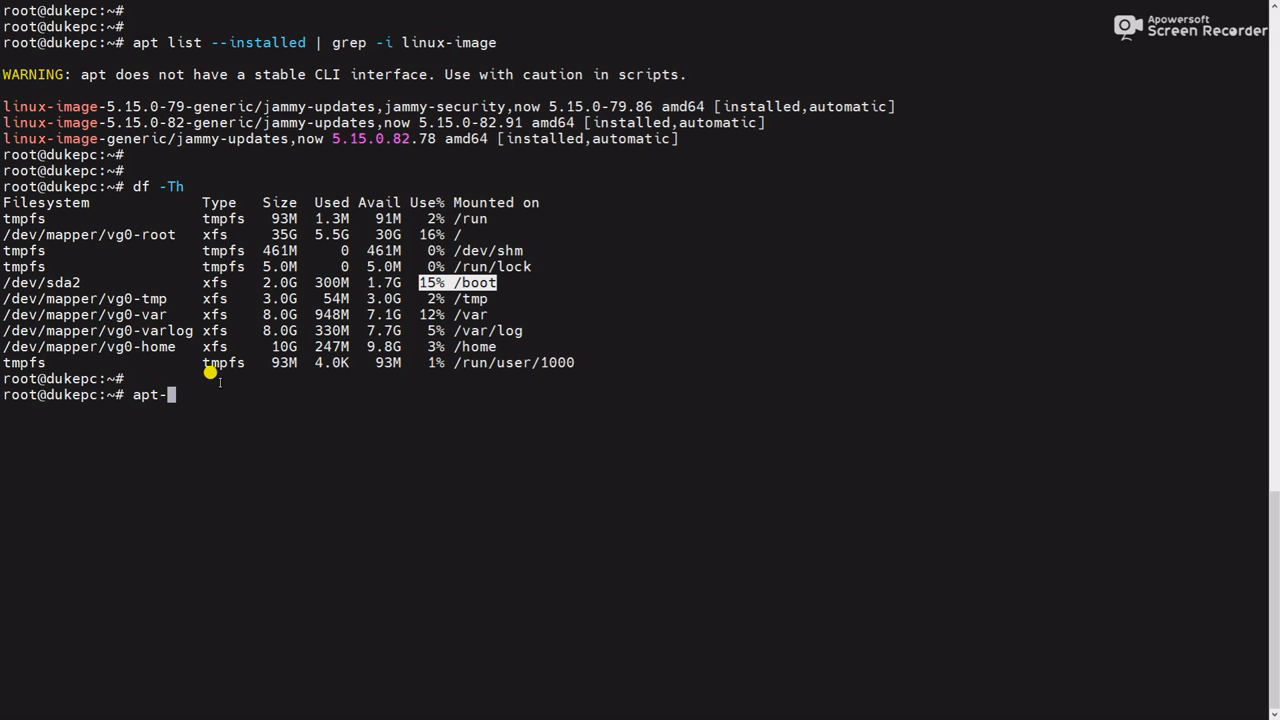
text(get p)
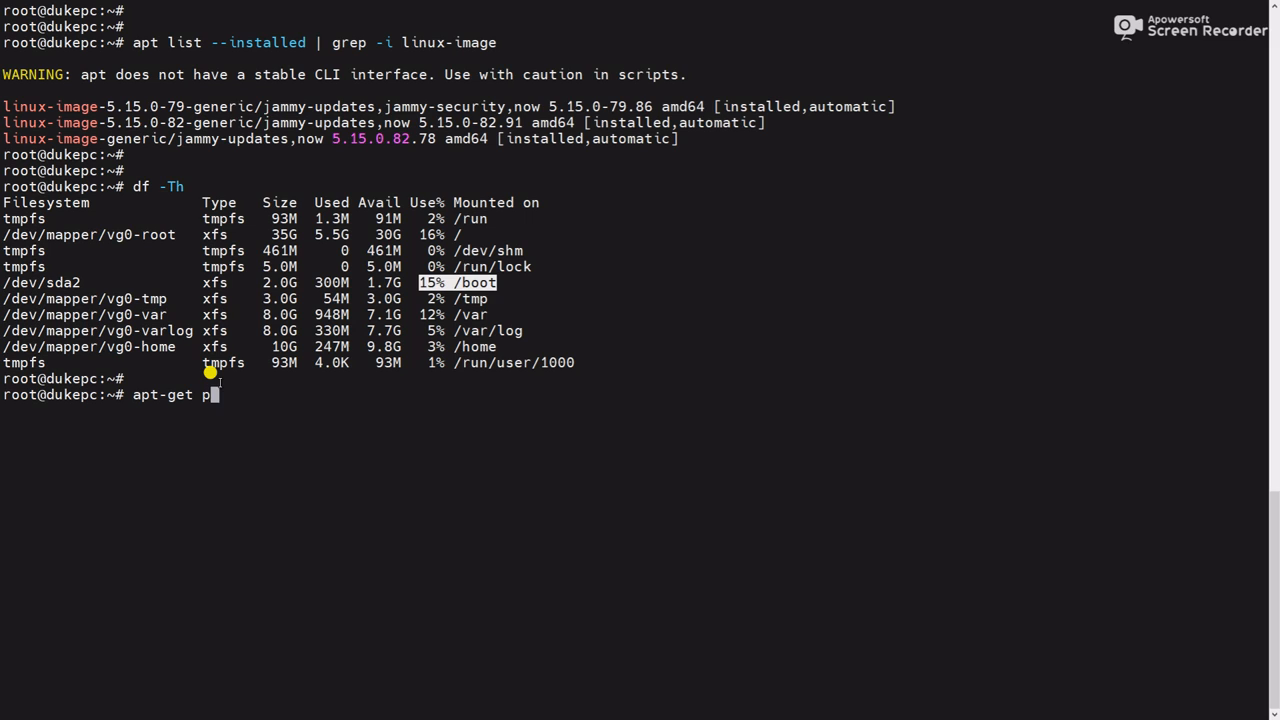
text(urge)
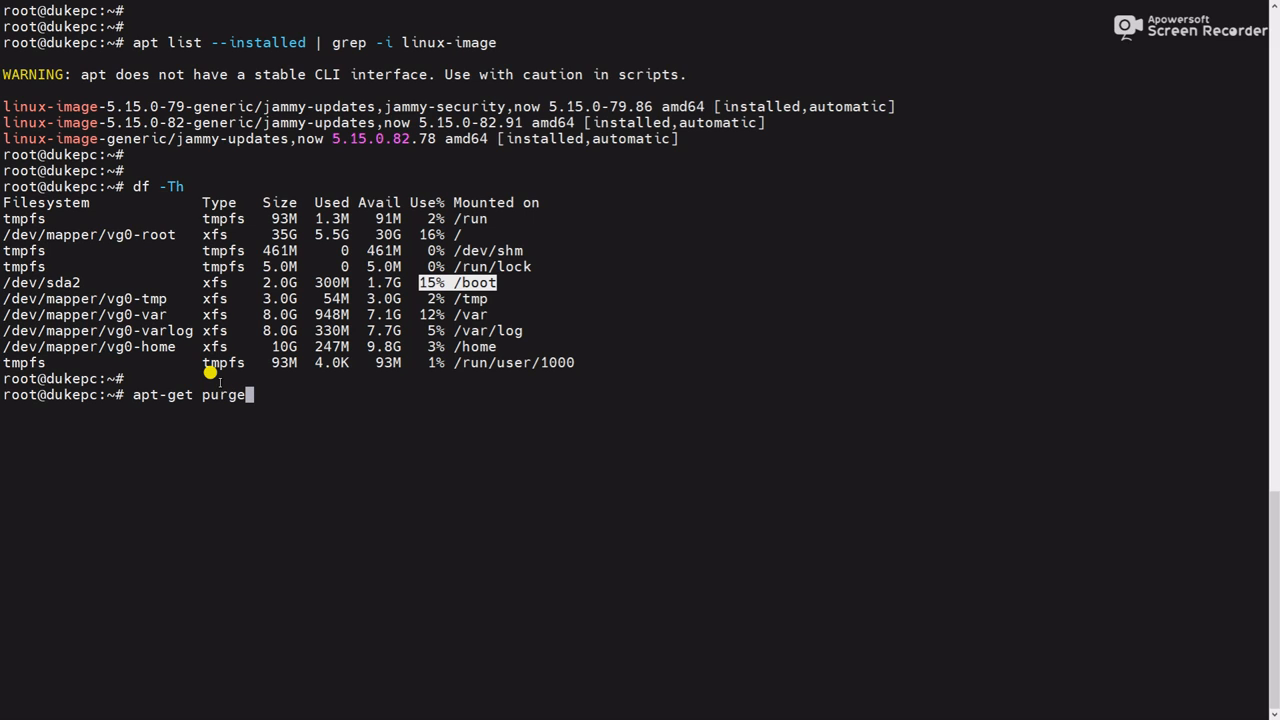
text(" ")
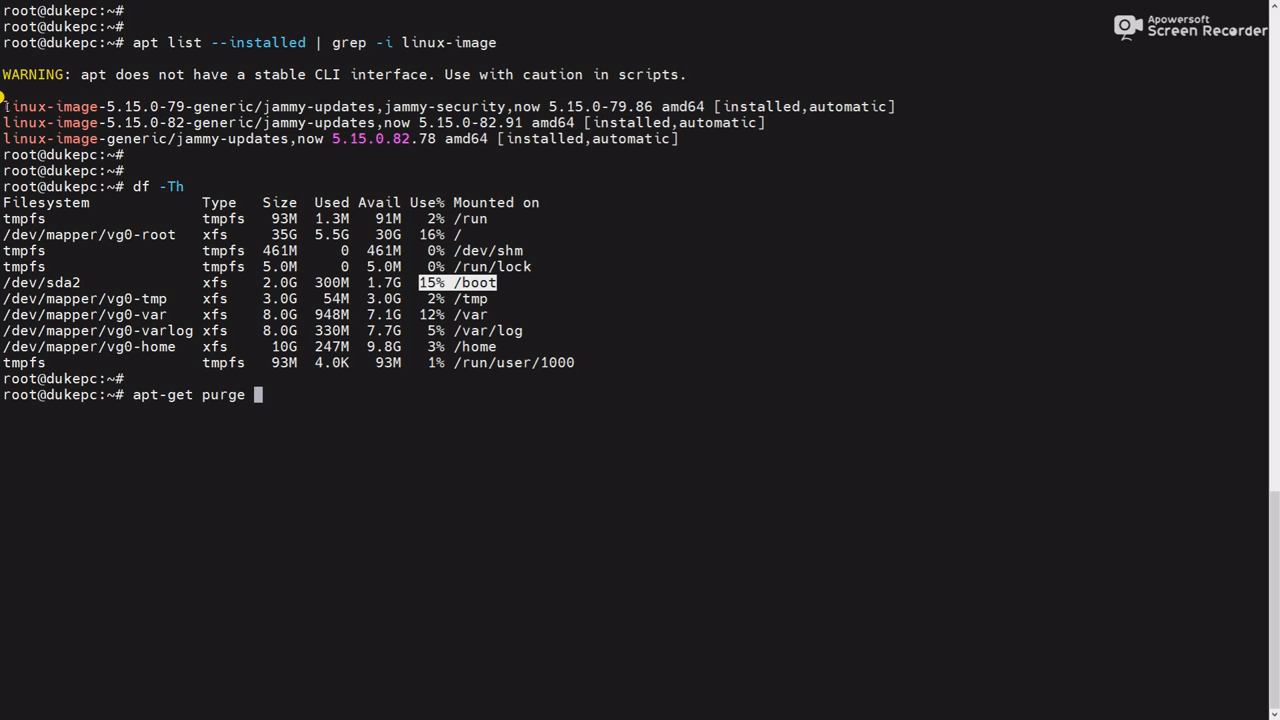
text(linux-image-5.15.0-79-generic)
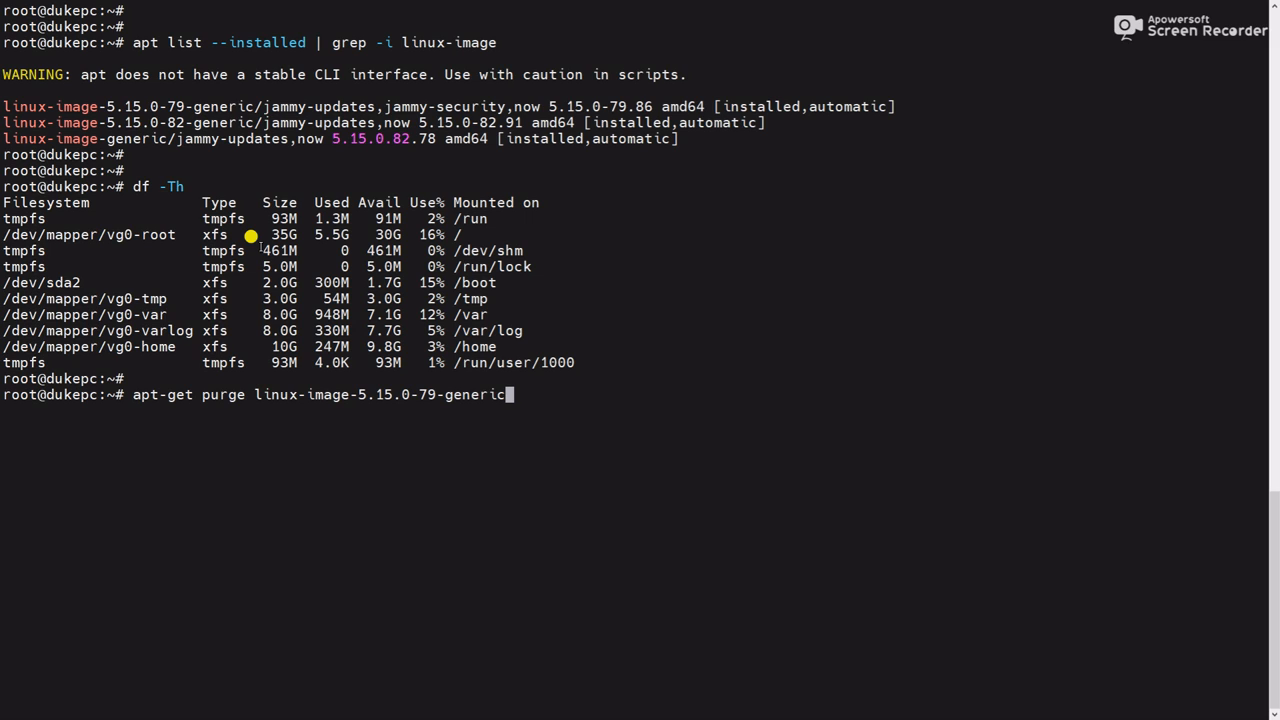
Edit the purge target to a linux-image-4 pattern, trying and removing a * wildcard, still unexecuted.
key(BackSpace)
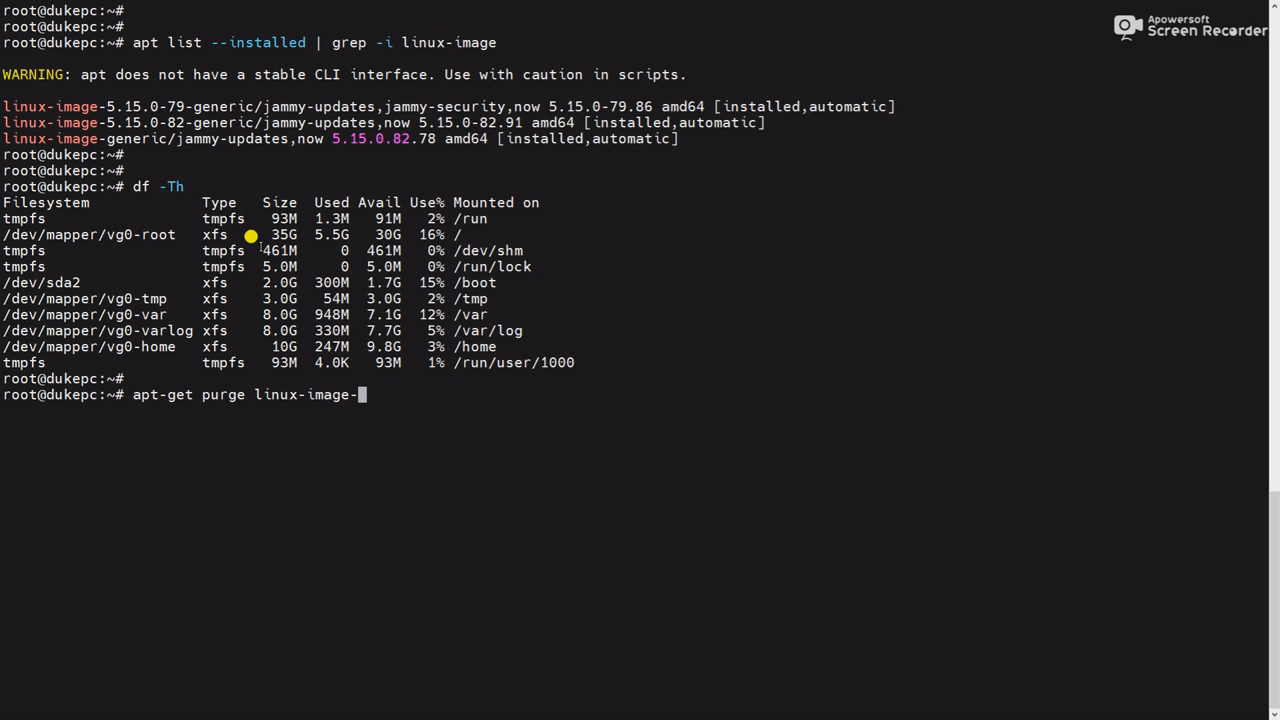
text(4)
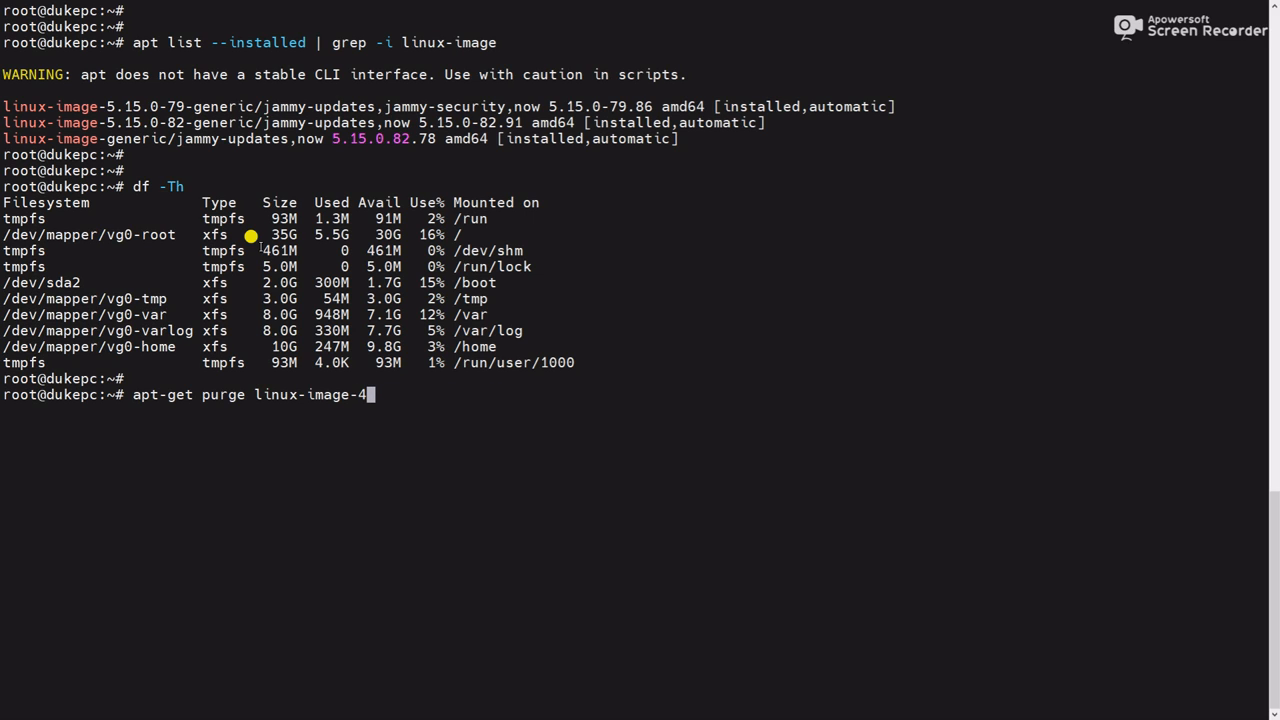
text(*)
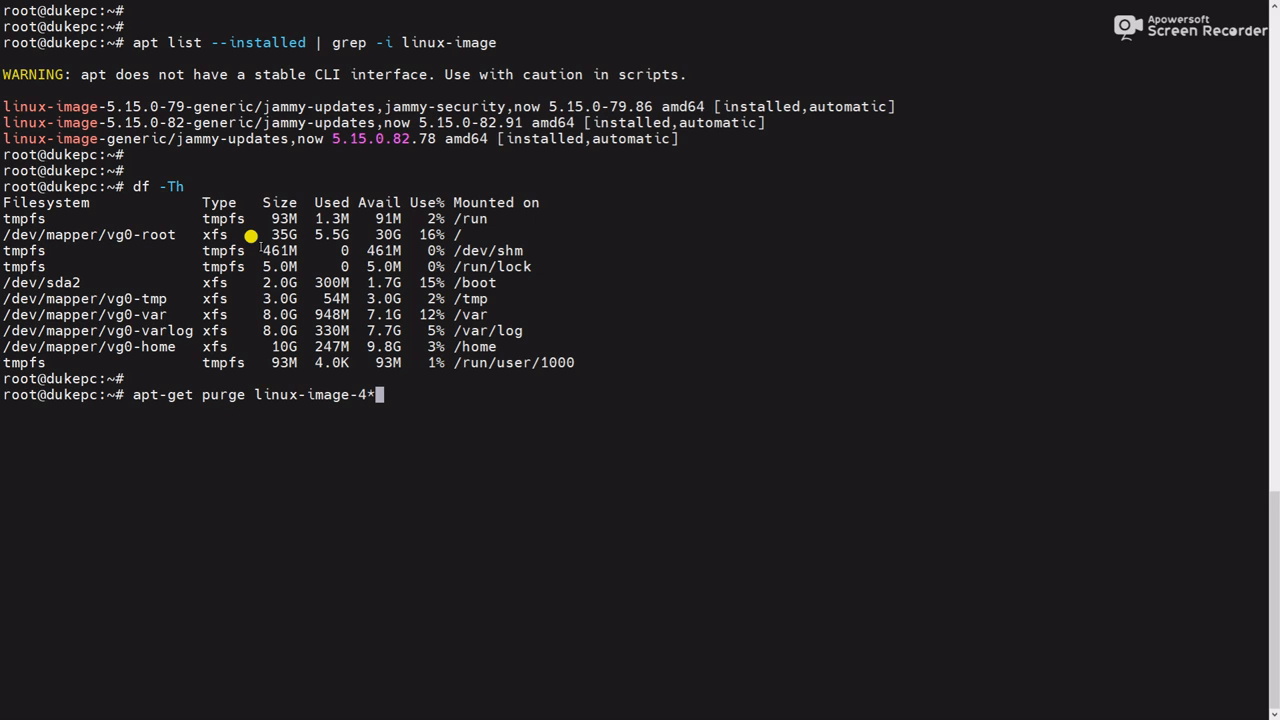
key(Backspace)
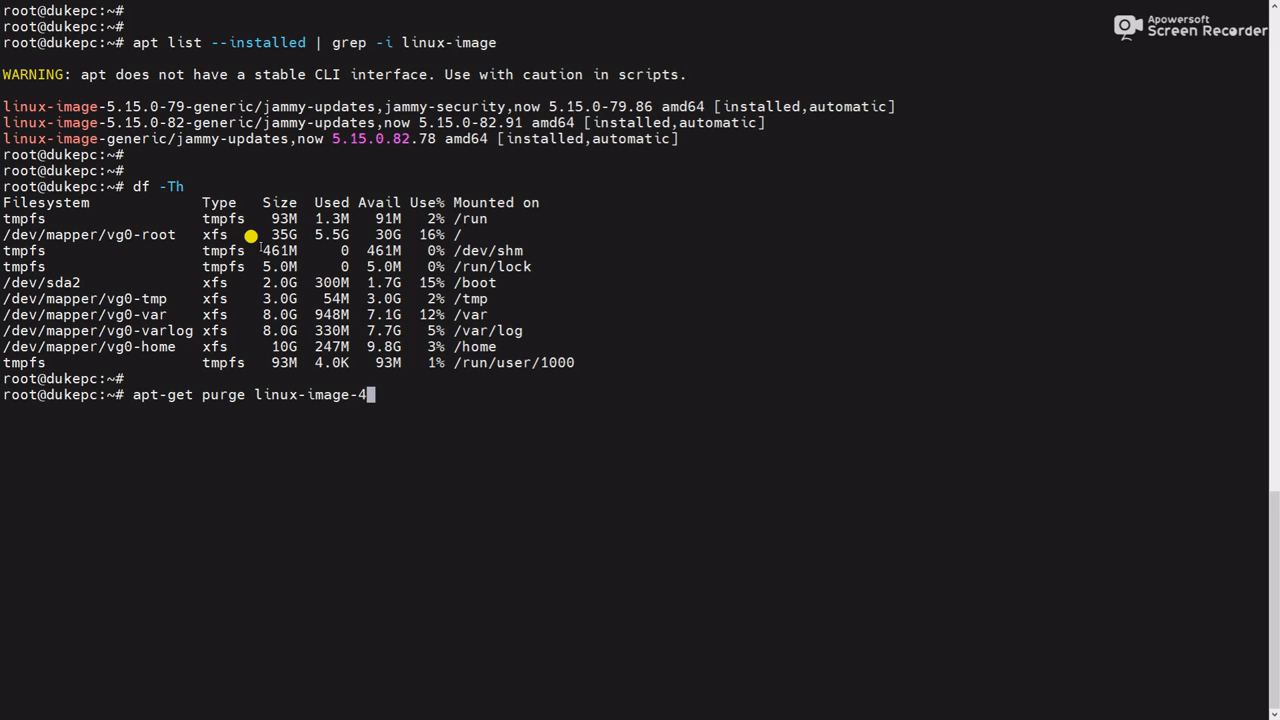